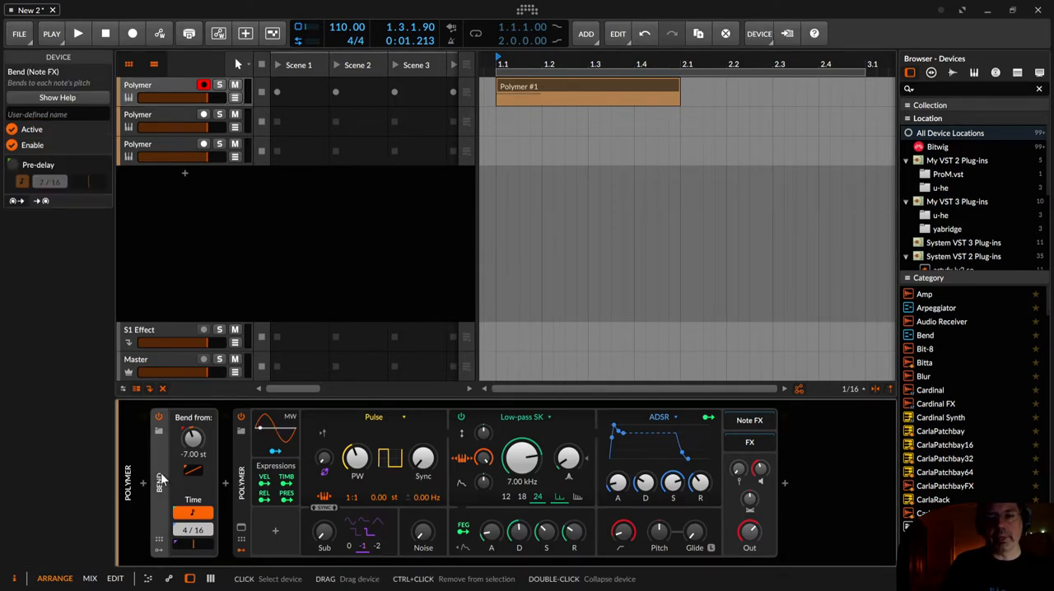
# Step: Show the help overlay for the Bend (Note FX) device
pyautogui.click(56, 98)
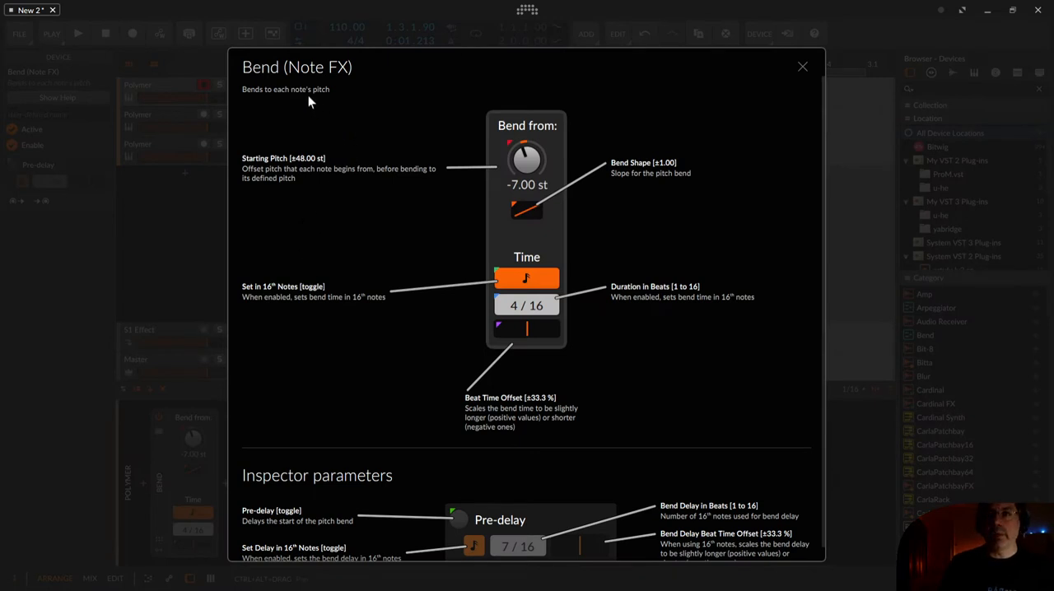
pyautogui.moveTo(288, 99)
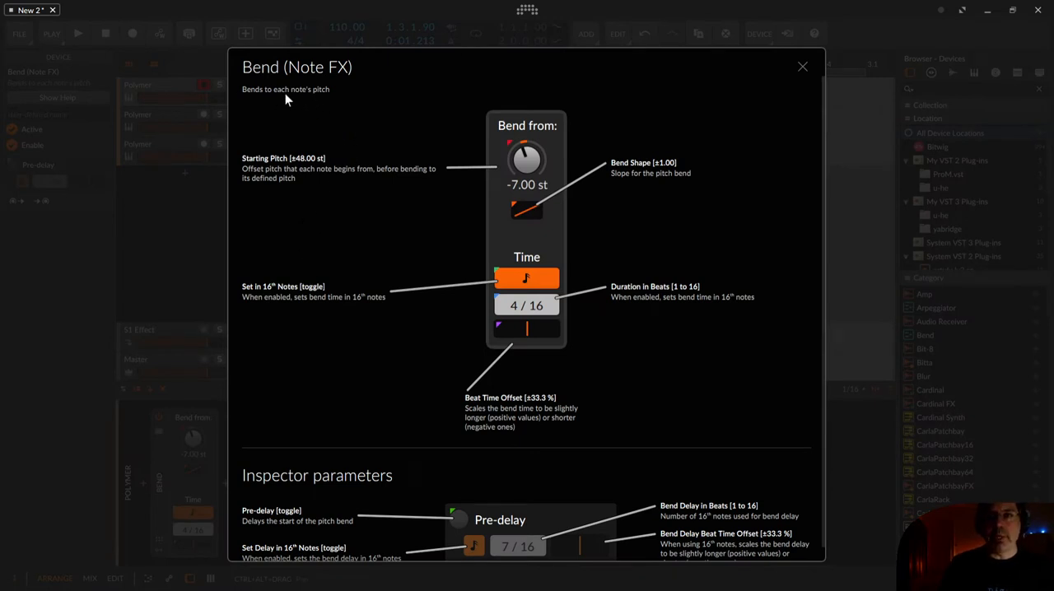
pyautogui.moveTo(338, 103)
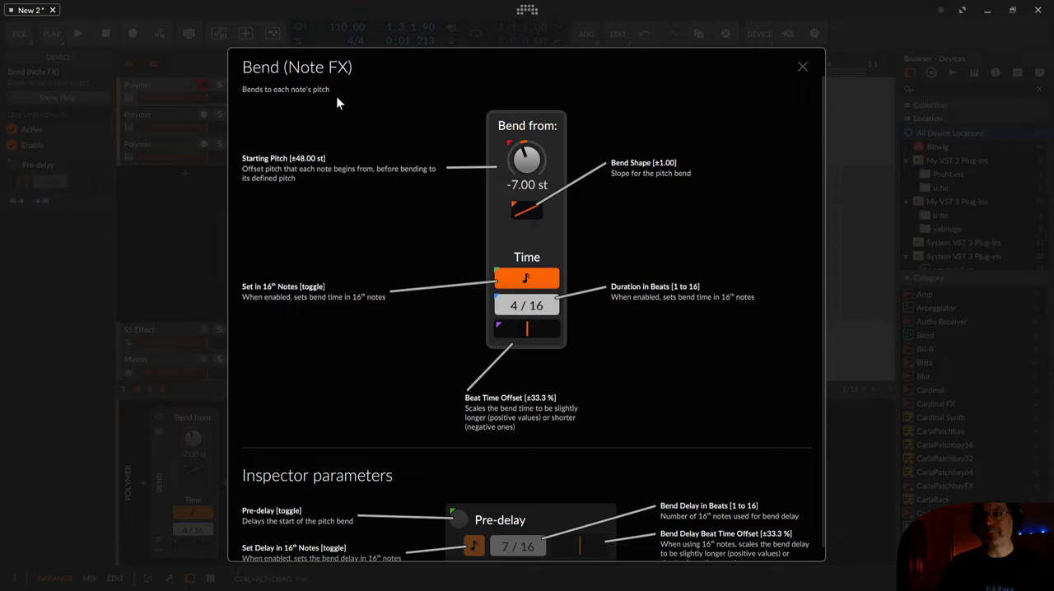
pyautogui.moveTo(505, 163)
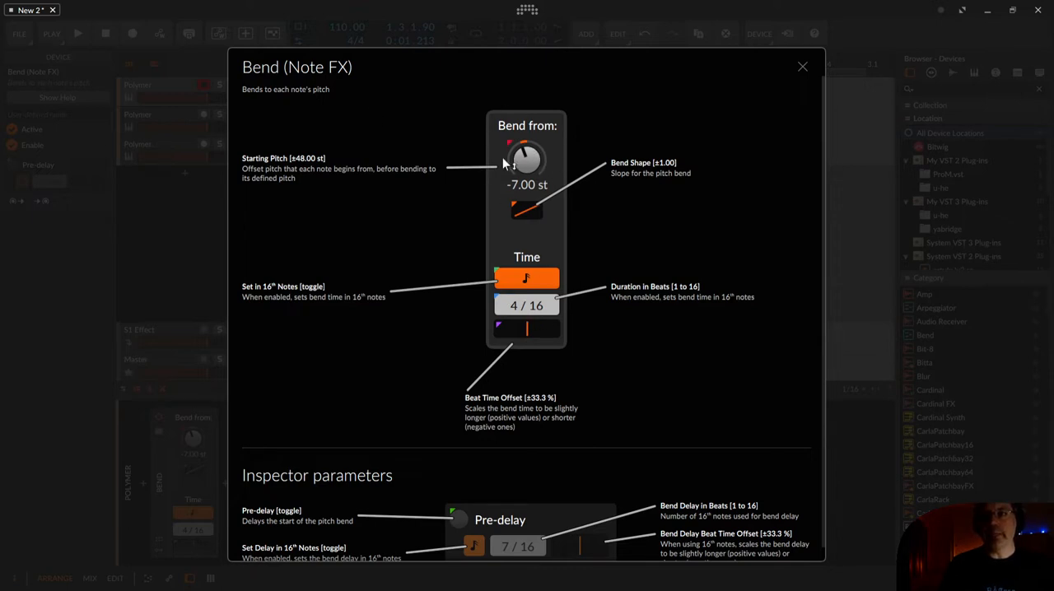
pyautogui.moveTo(504, 185)
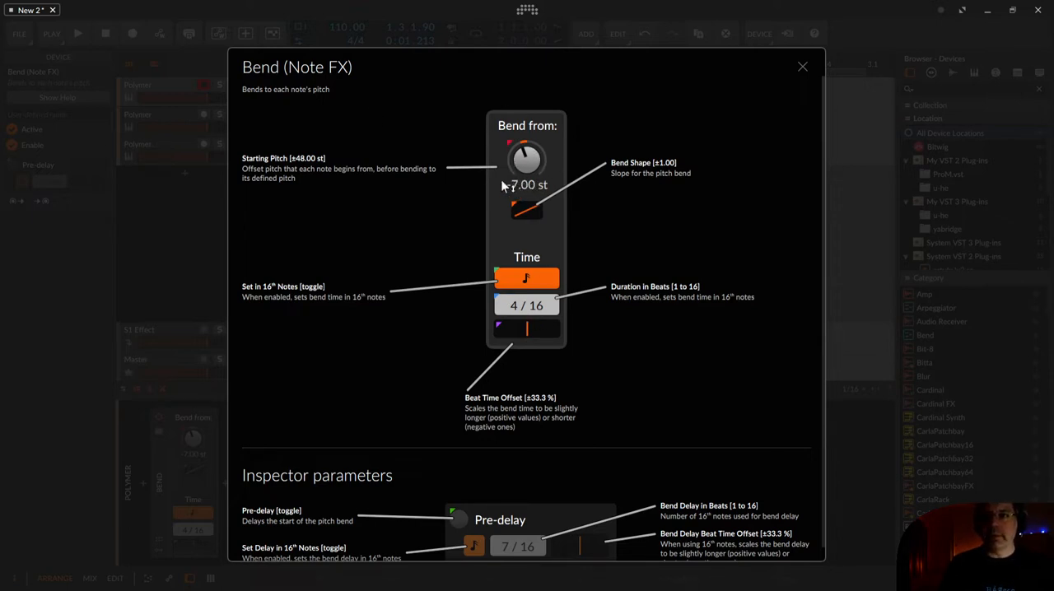
pyautogui.moveTo(523, 189)
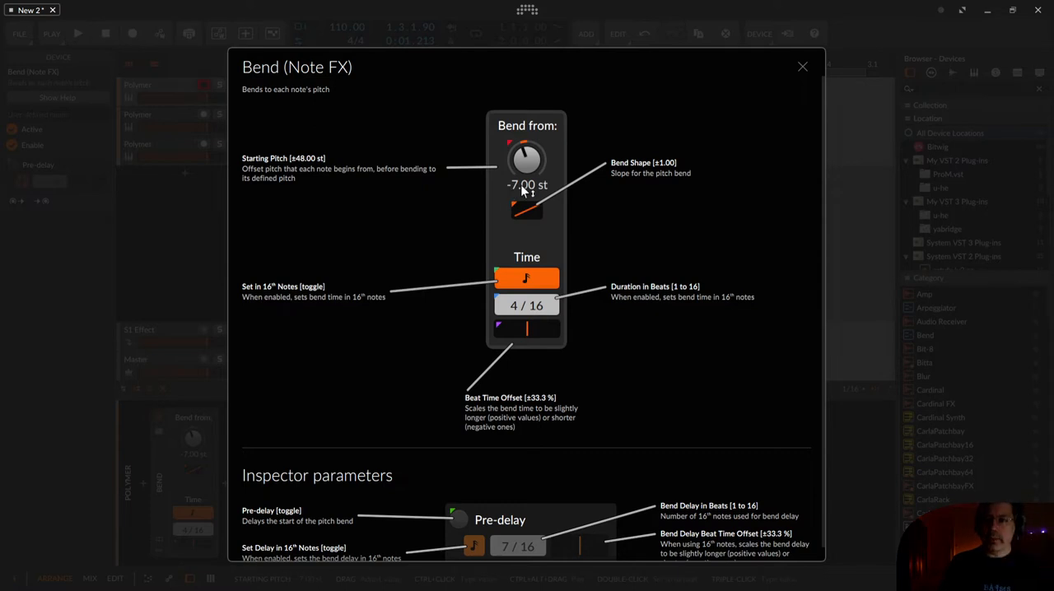
pyautogui.moveTo(531, 196)
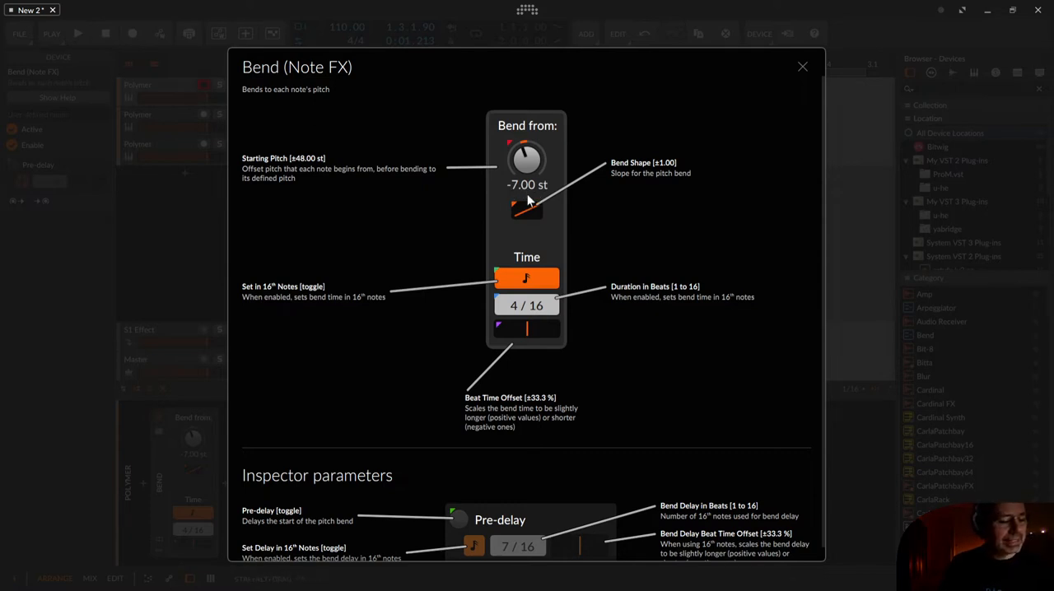
pyautogui.moveTo(527, 206)
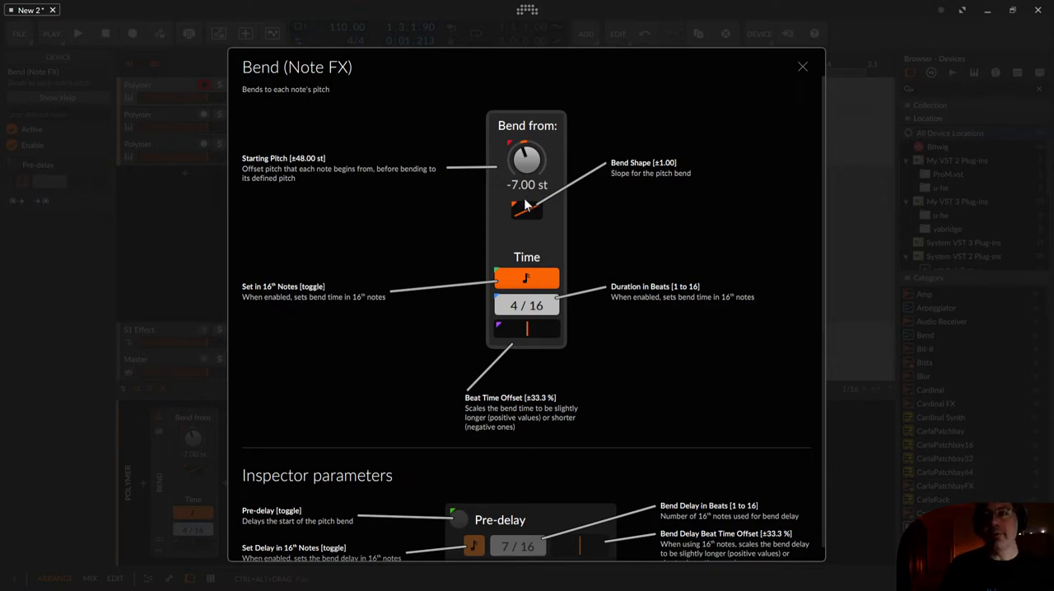
pyautogui.moveTo(519, 162)
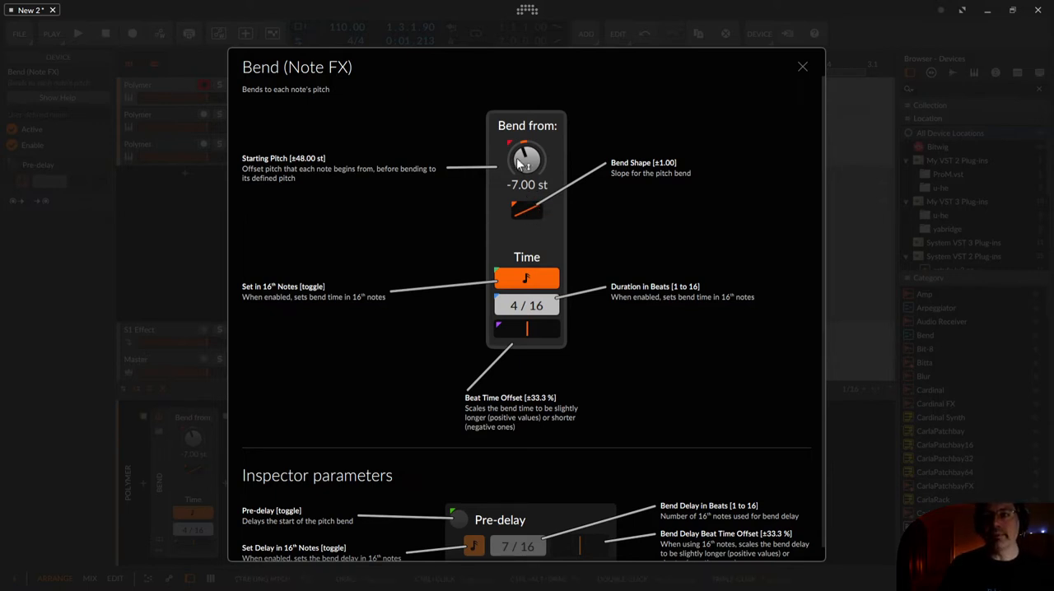
pyautogui.moveTo(514, 197)
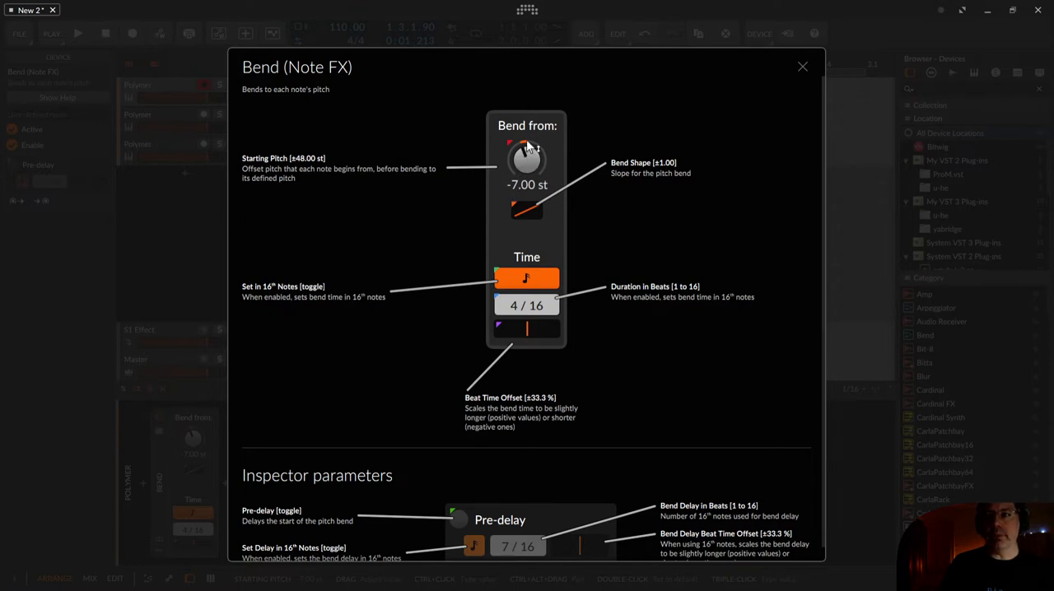
pyautogui.moveTo(526, 156); pyautogui.dragTo(527, 189)
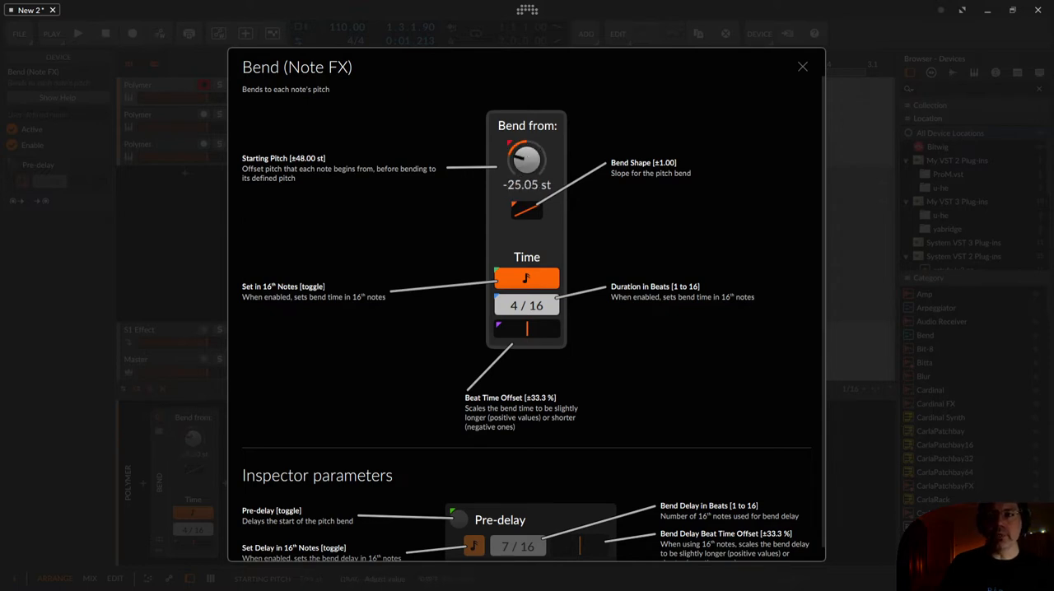
pyautogui.moveTo(527, 160); pyautogui.dragTo(535, 152)
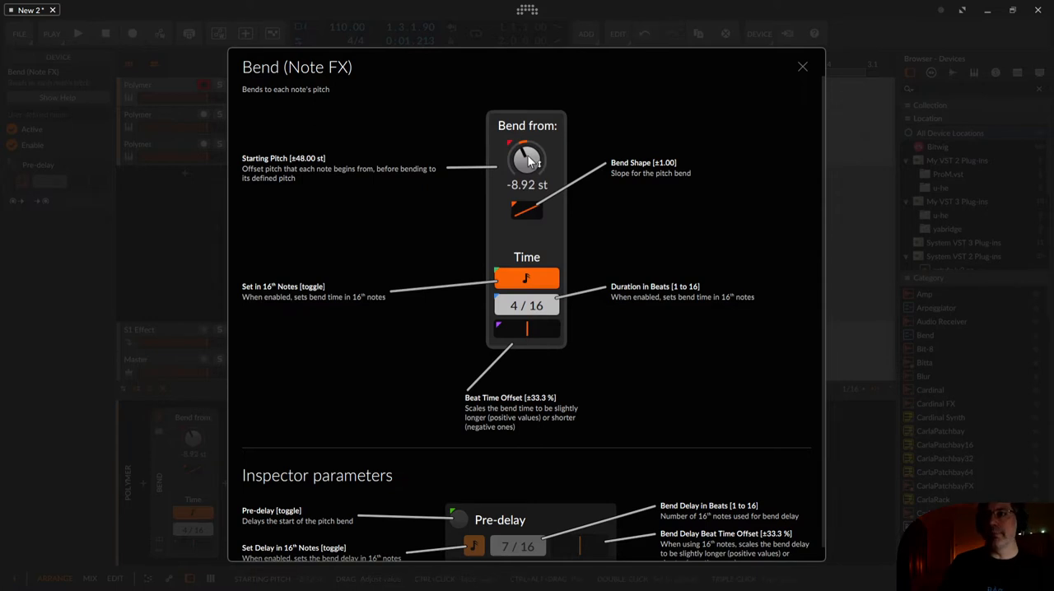
pyautogui.moveTo(527, 156); pyautogui.dragTo(527, 173)
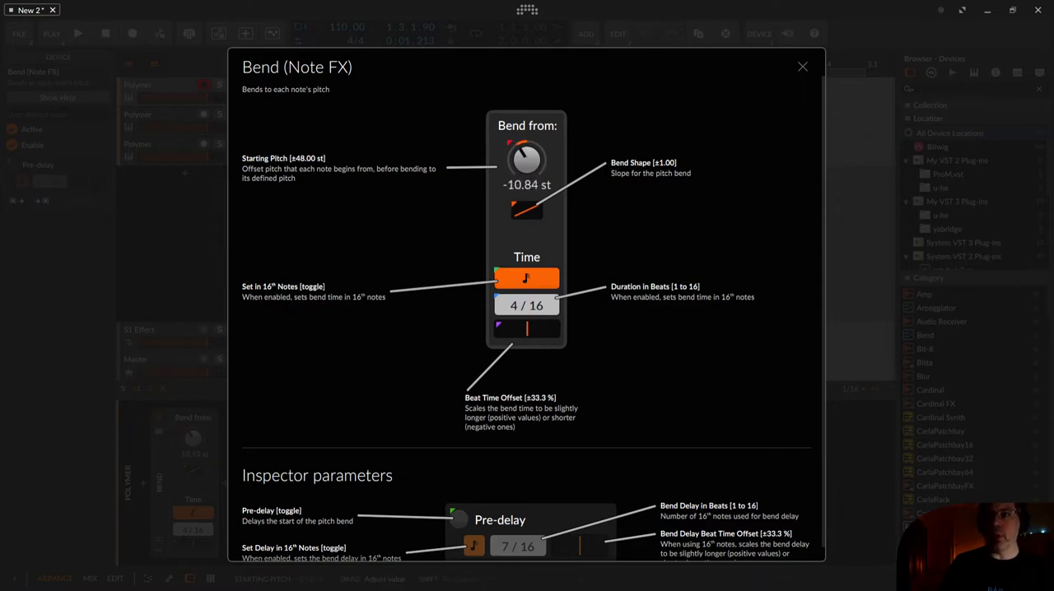
pyautogui.moveTo(527, 159); pyautogui.dragTo(527, 173)
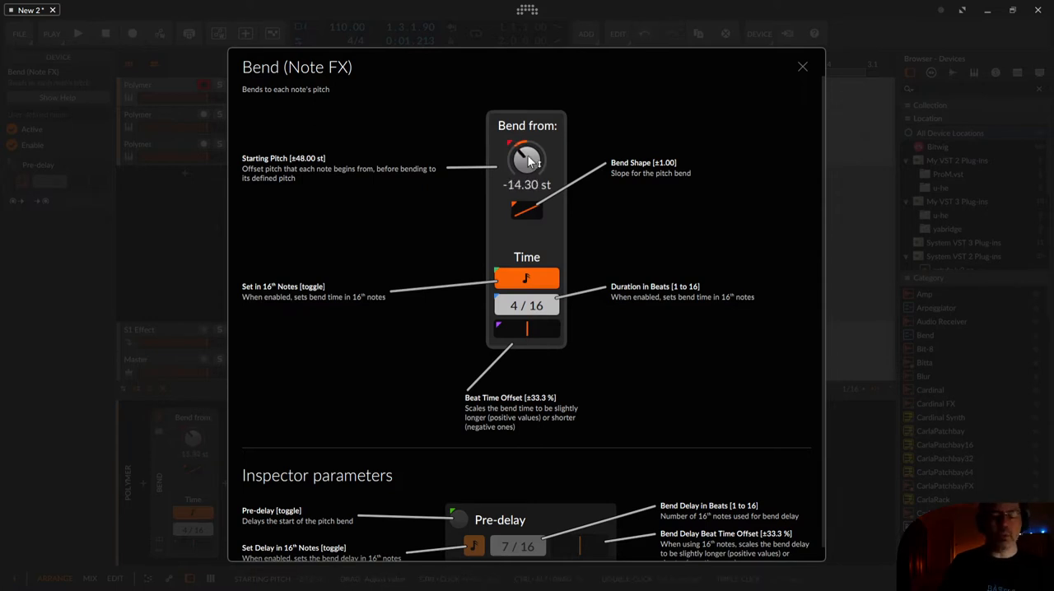
pyautogui.moveTo(527, 160); pyautogui.dragTo(527, 149)
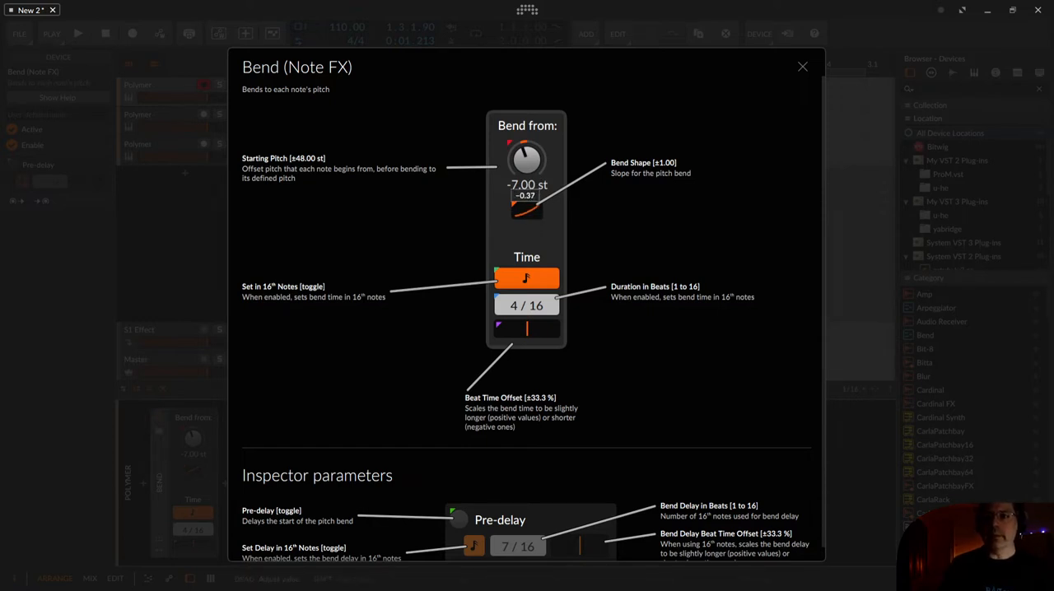
pyautogui.moveTo(527, 210); pyautogui.dragTo(526, 193)
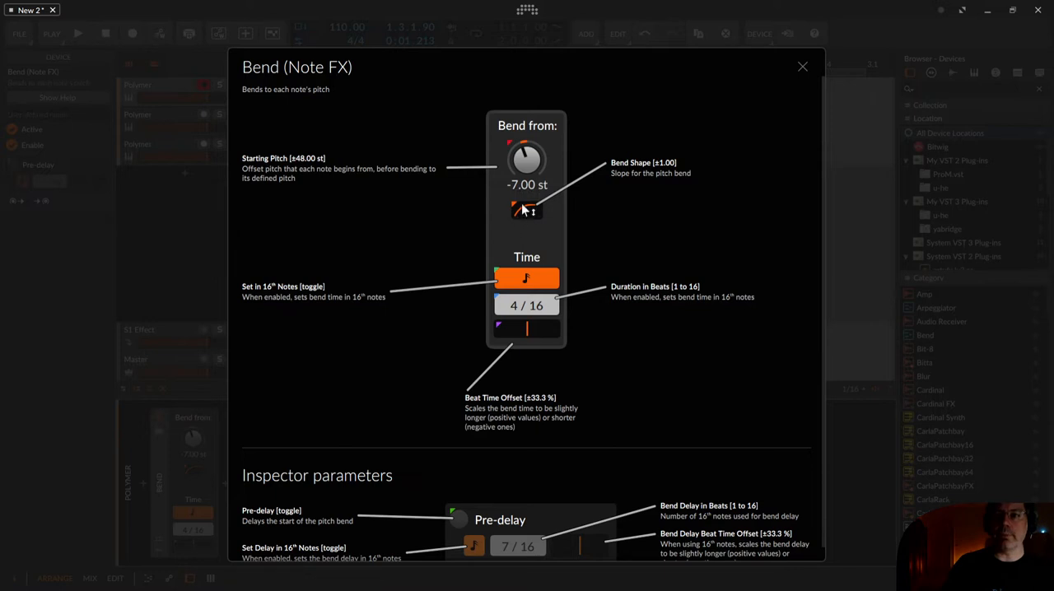
pyautogui.moveTo(533, 212)
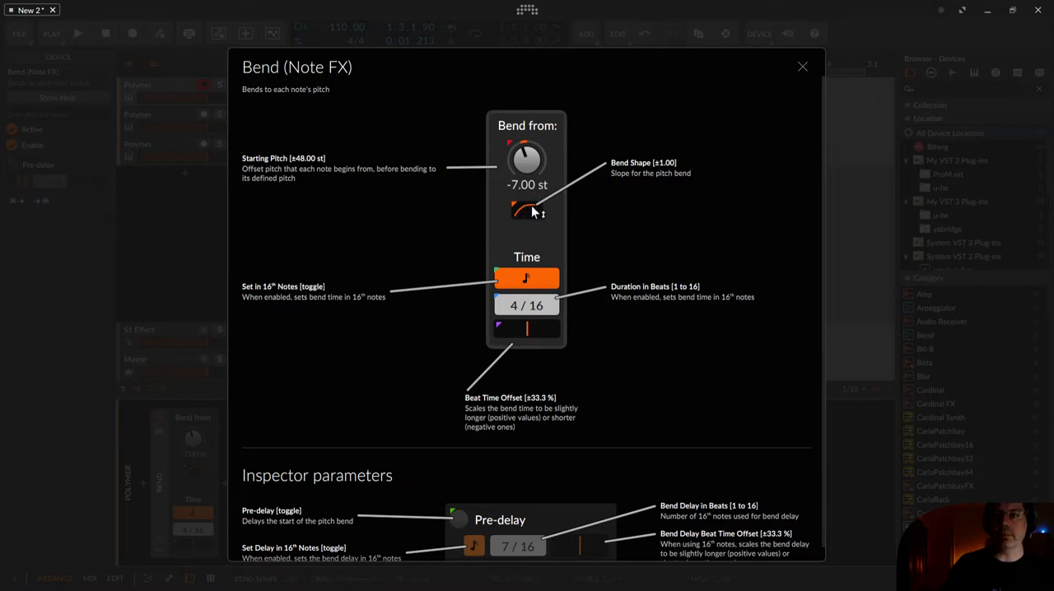
pyautogui.moveTo(526, 210); pyautogui.dragTo(527, 212)
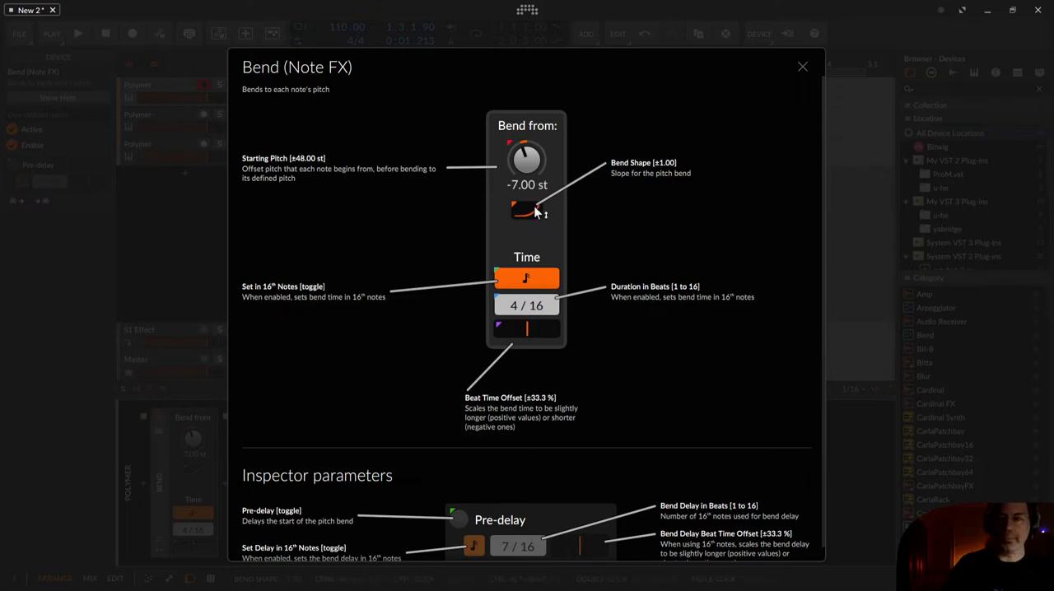
pyautogui.moveTo(533, 220)
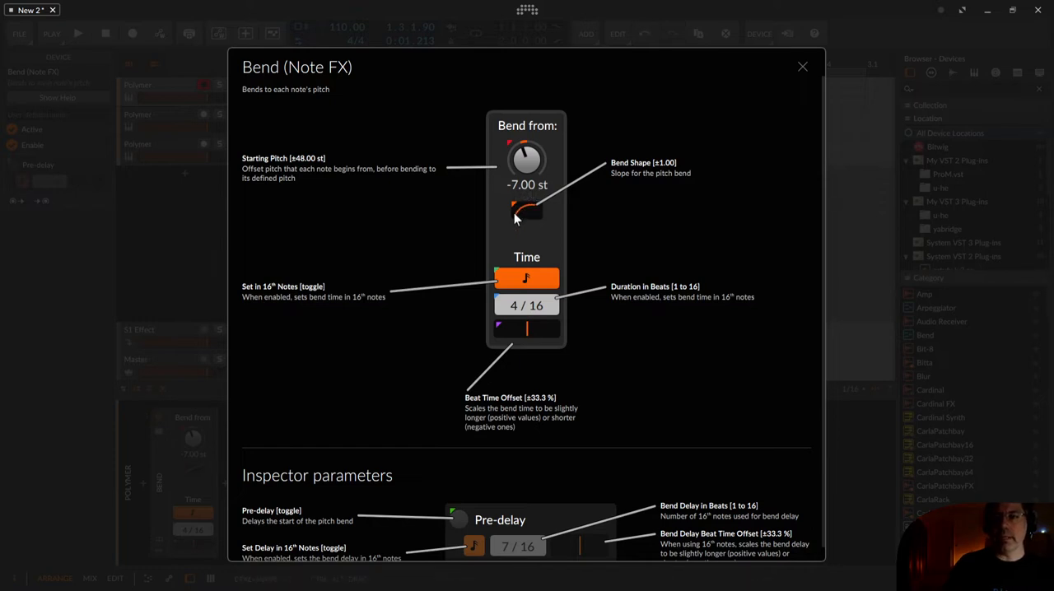
pyautogui.moveTo(521, 212)
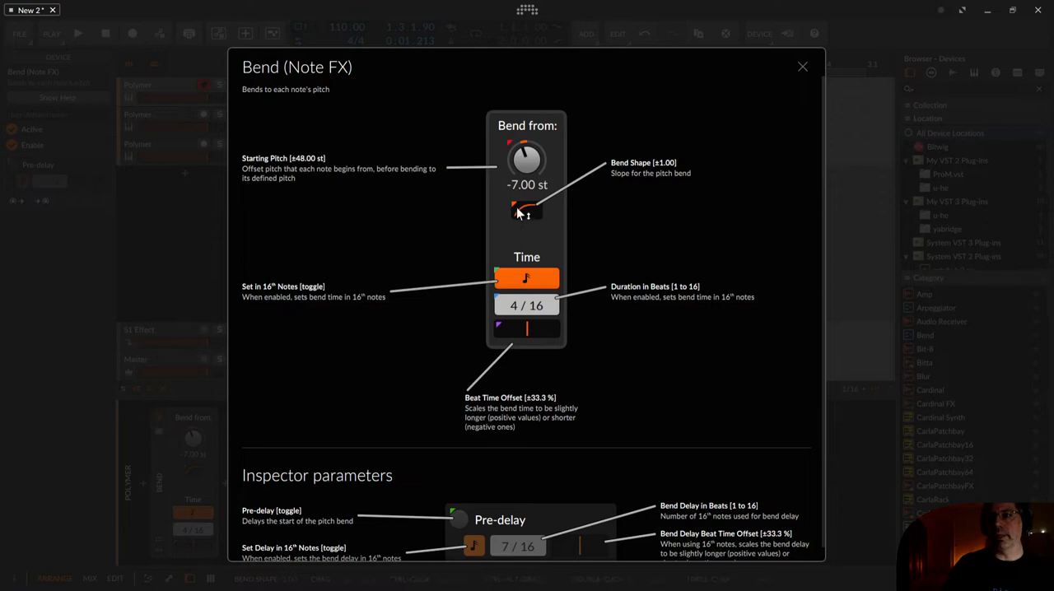
pyautogui.moveTo(523, 215)
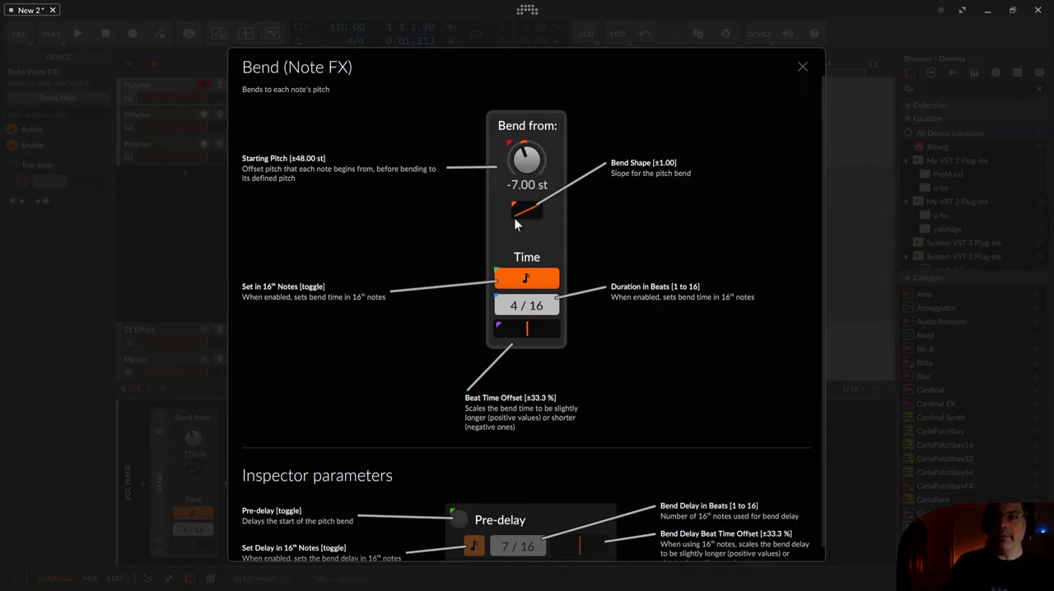
pyautogui.moveTo(627, 167)
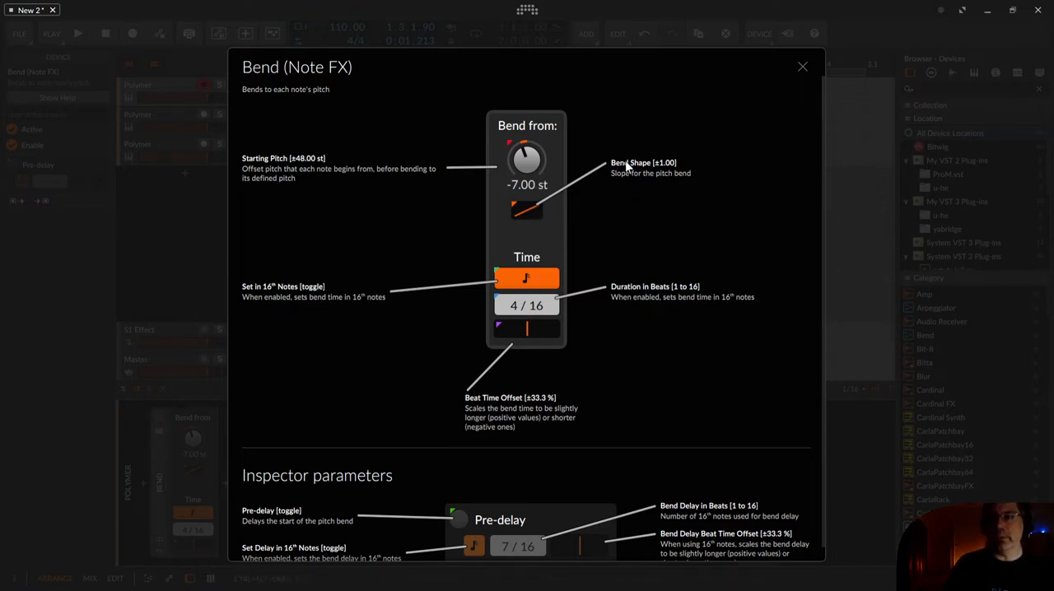
pyautogui.moveTo(494, 267)
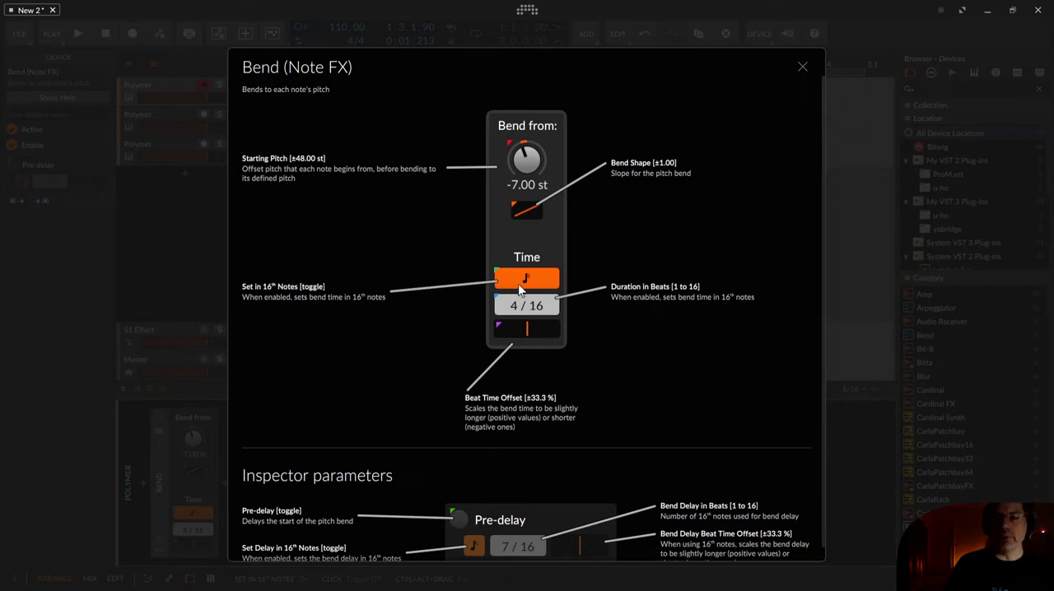
pyautogui.moveTo(546, 297)
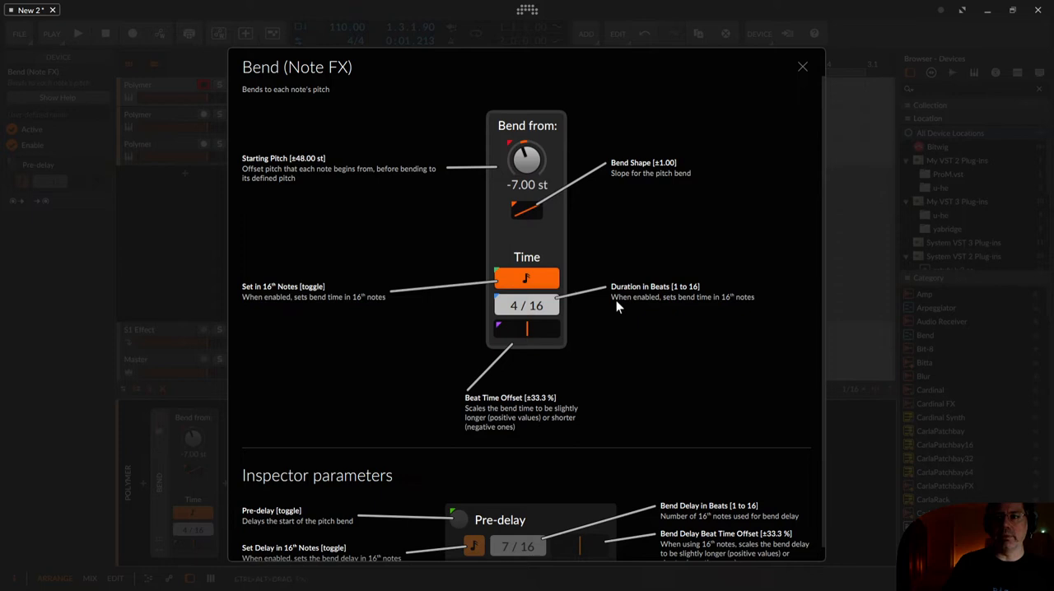
pyautogui.moveTo(506, 175)
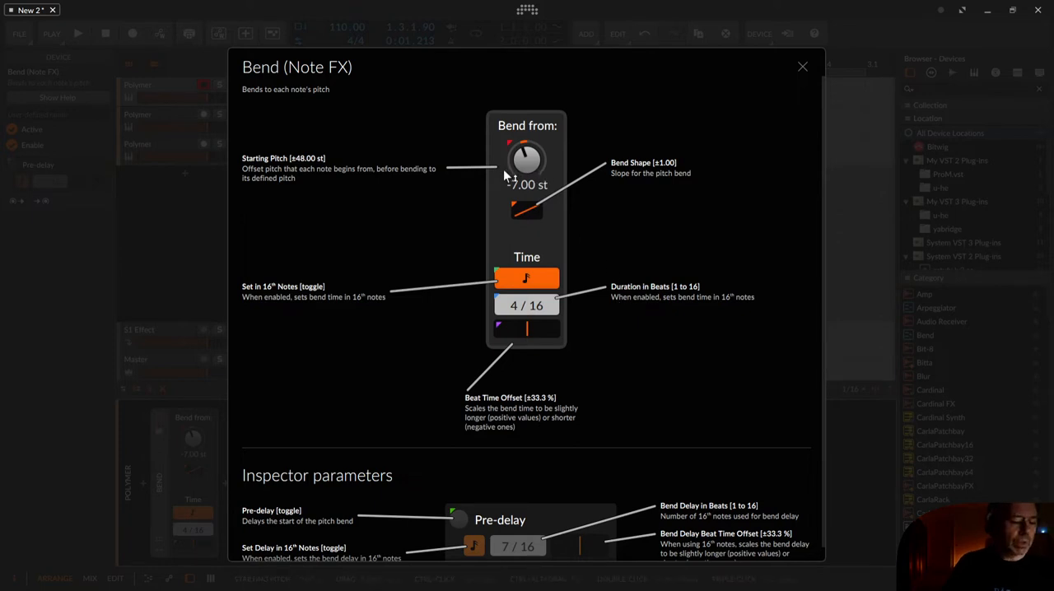
pyautogui.moveTo(519, 311)
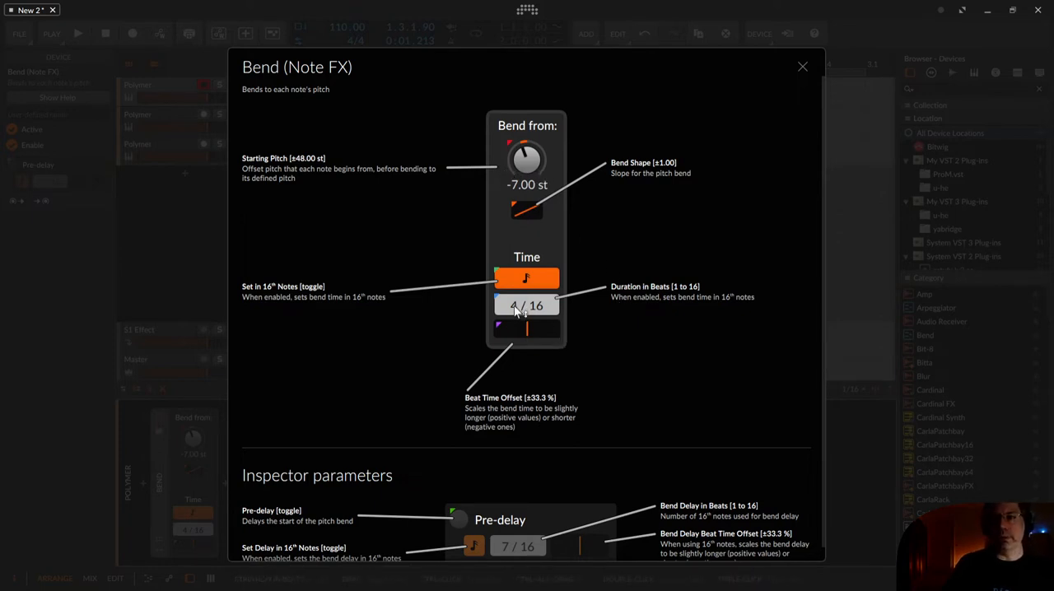
pyautogui.moveTo(531, 228)
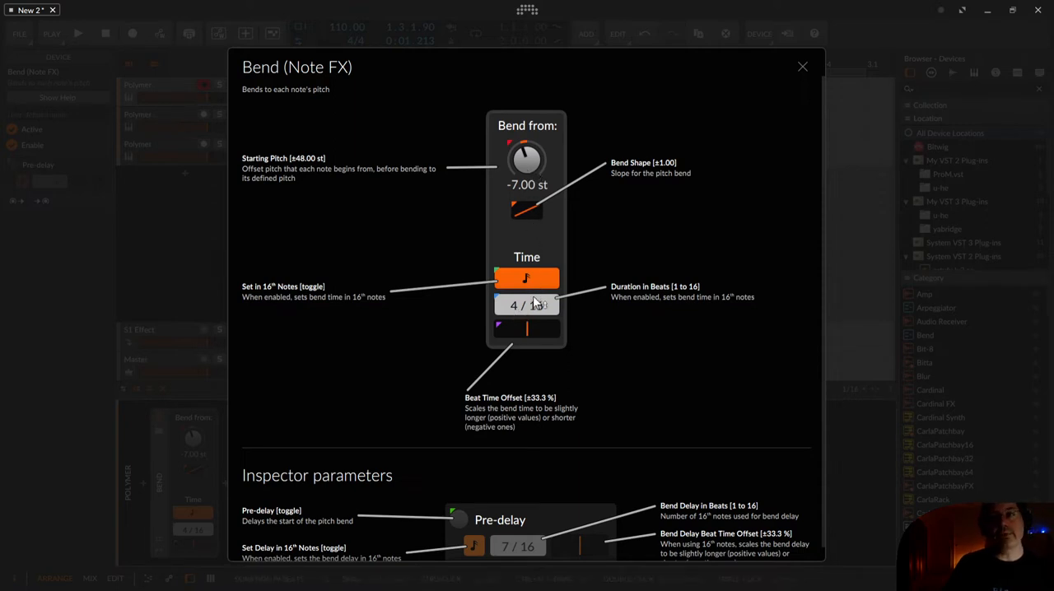
pyautogui.moveTo(502, 155)
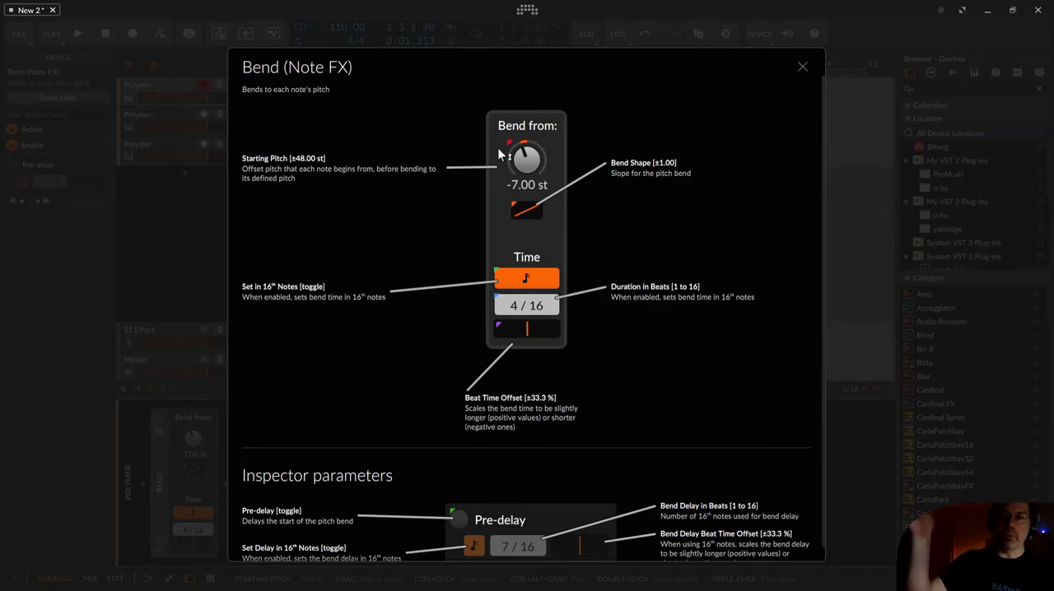
pyautogui.moveTo(451, 124)
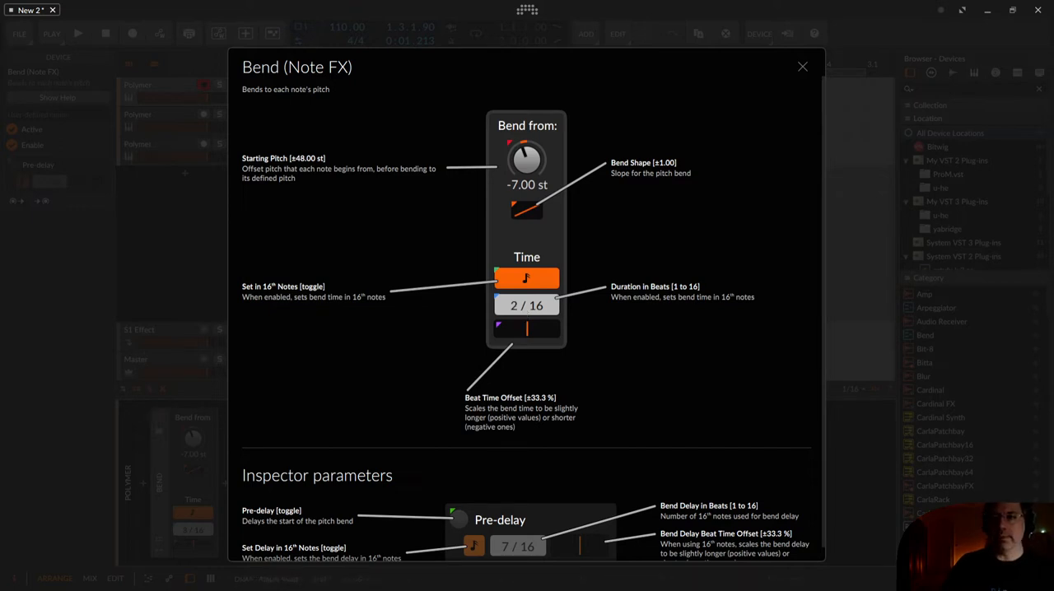
# Step: Lengthen the bend duration to 6/16 and try small negative beat time offsets
pyautogui.moveTo(510, 329); pyautogui.dragTo(531, 329)
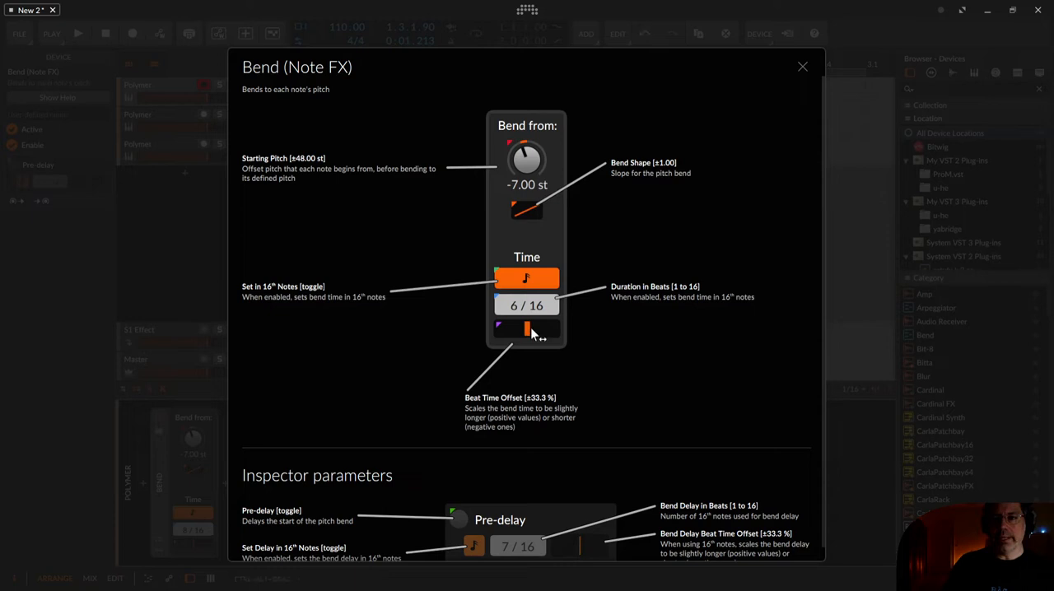
pyautogui.moveTo(544, 329); pyautogui.dragTo(523, 329)
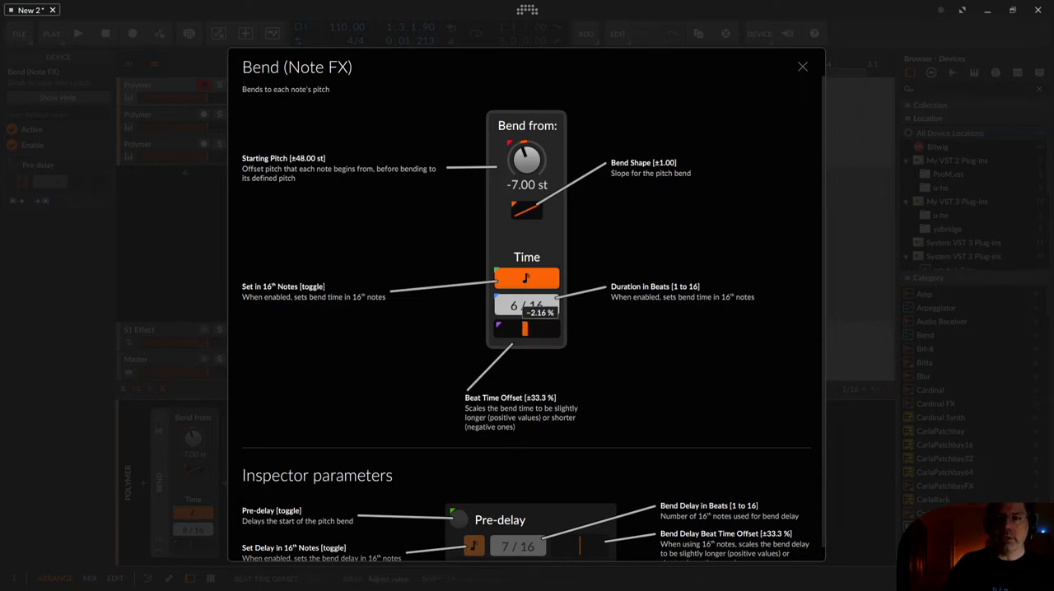
pyautogui.moveTo(527, 328); pyautogui.dragTo(519, 328)
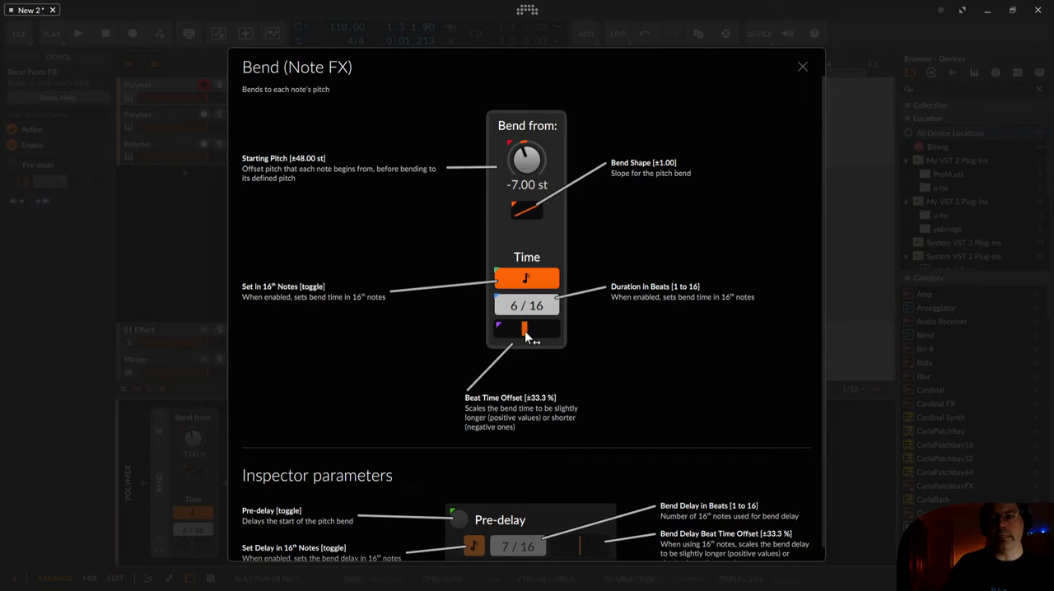
pyautogui.moveTo(527, 329); pyautogui.dragTo(527, 328)
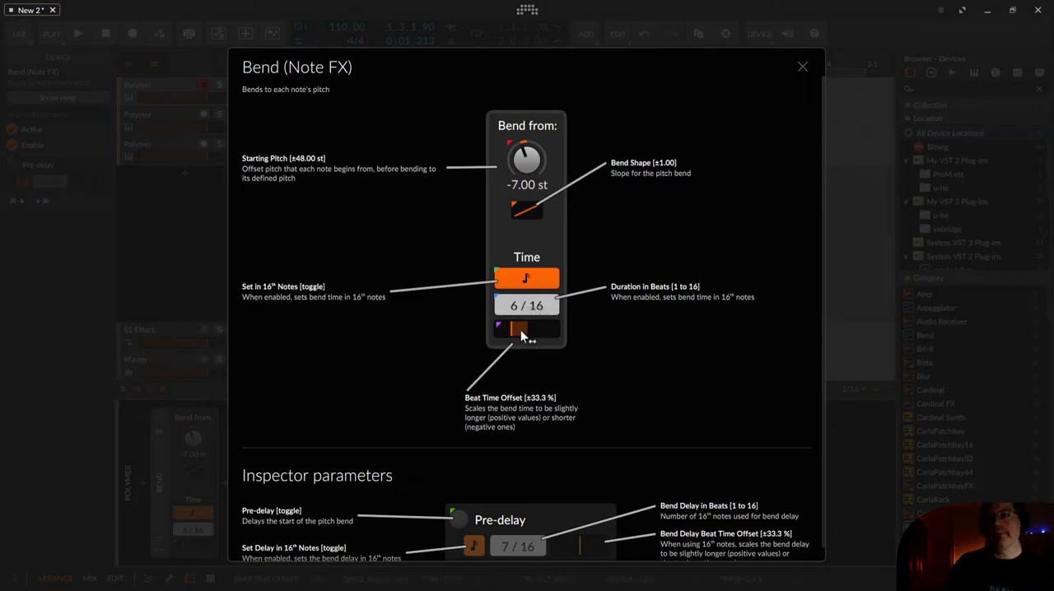
# Step: Try positive and large negative beat time offsets, then return the offset to zero
pyautogui.moveTo(502, 329); pyautogui.dragTo(535, 329)
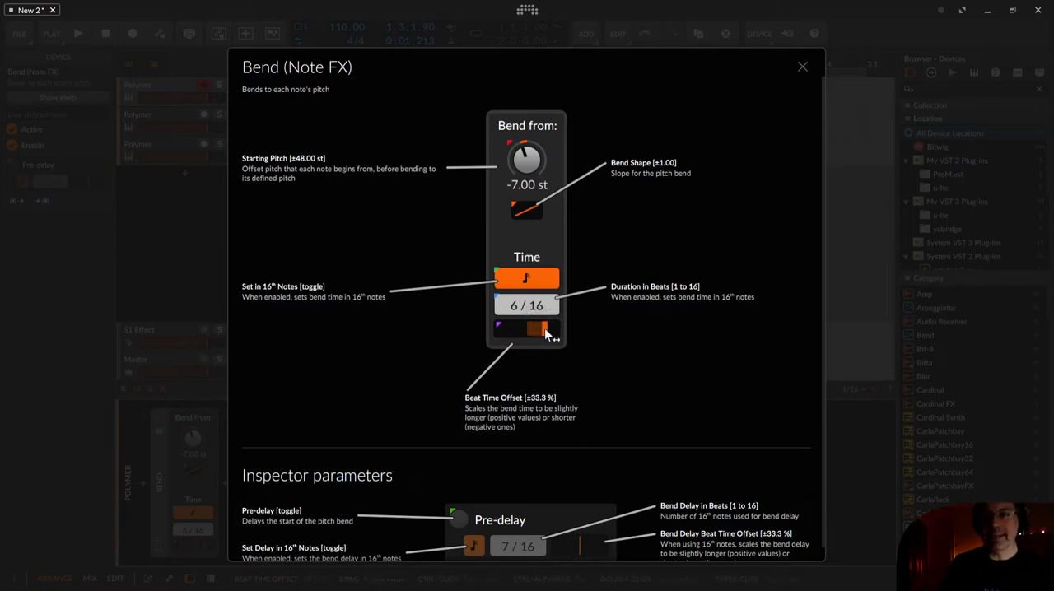
pyautogui.moveTo(546, 330); pyautogui.dragTo(531, 330)
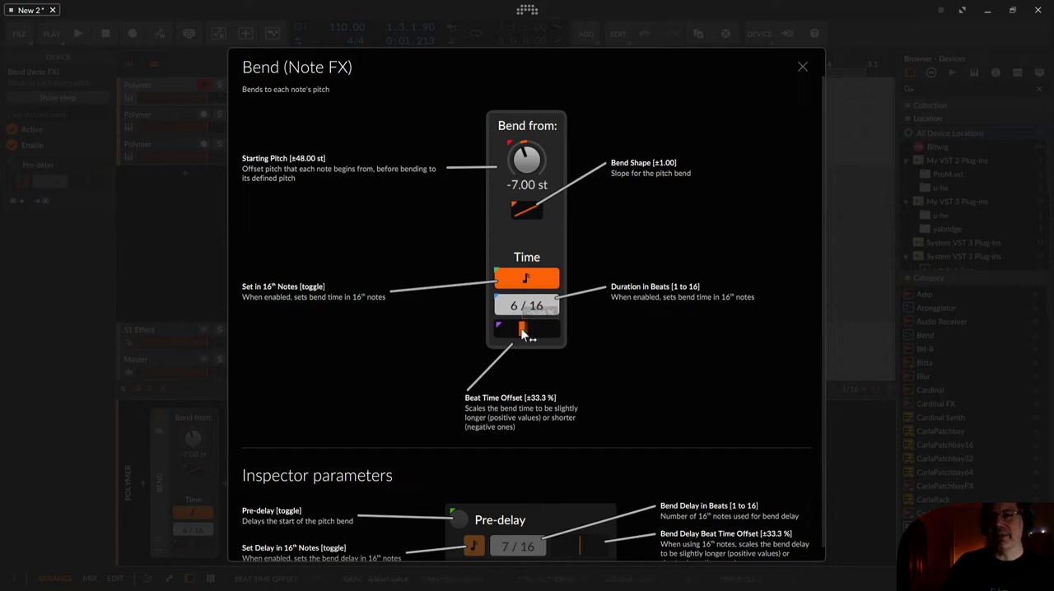
pyautogui.moveTo(543, 329); pyautogui.dragTo(511, 329)
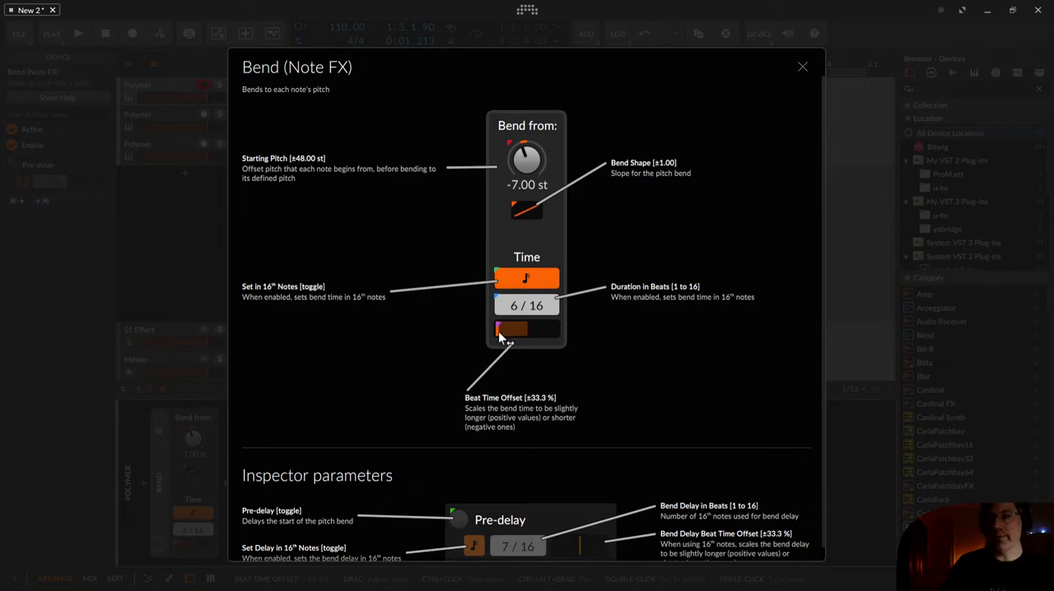
pyautogui.moveTo(510, 331); pyautogui.dragTo(530, 330)
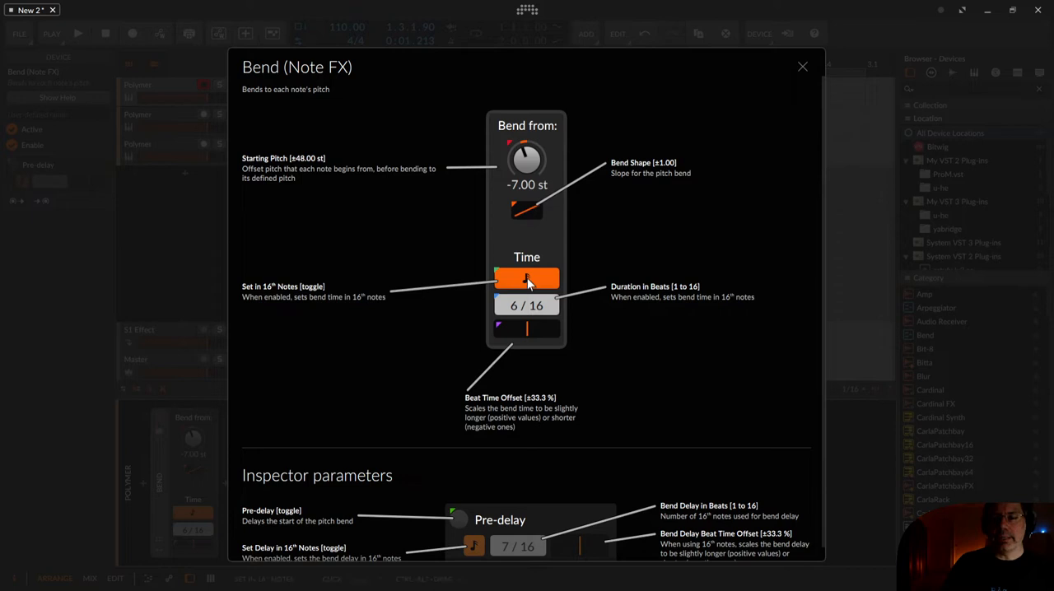
# Step: Time the bend in seconds at 556 ms, 2.00 s and 662 ms, then return to 16th notes
pyautogui.click(526, 278)
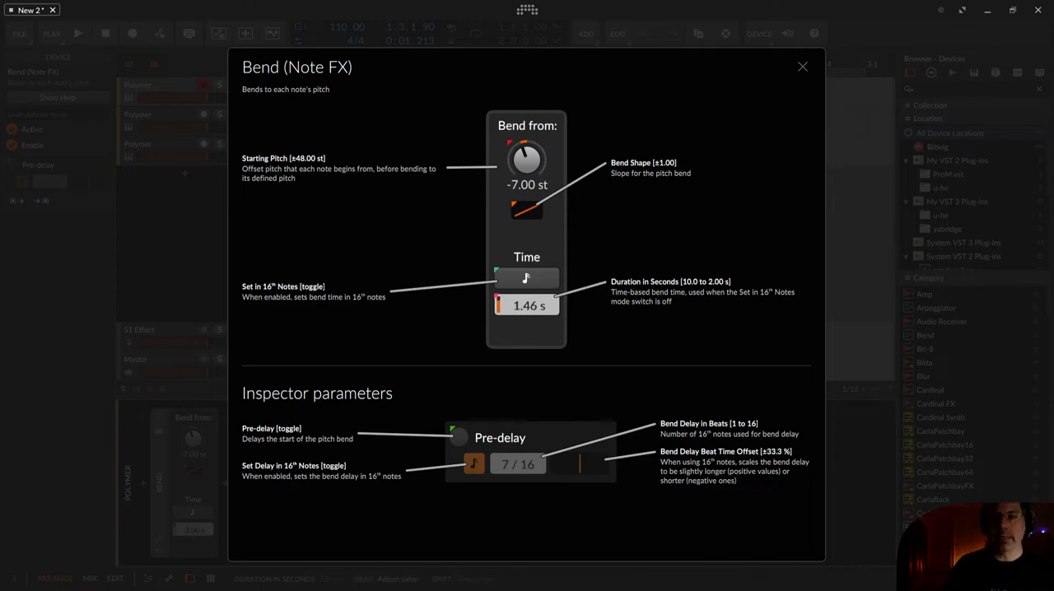
pyautogui.moveTo(526, 305); pyautogui.dragTo(527, 321)
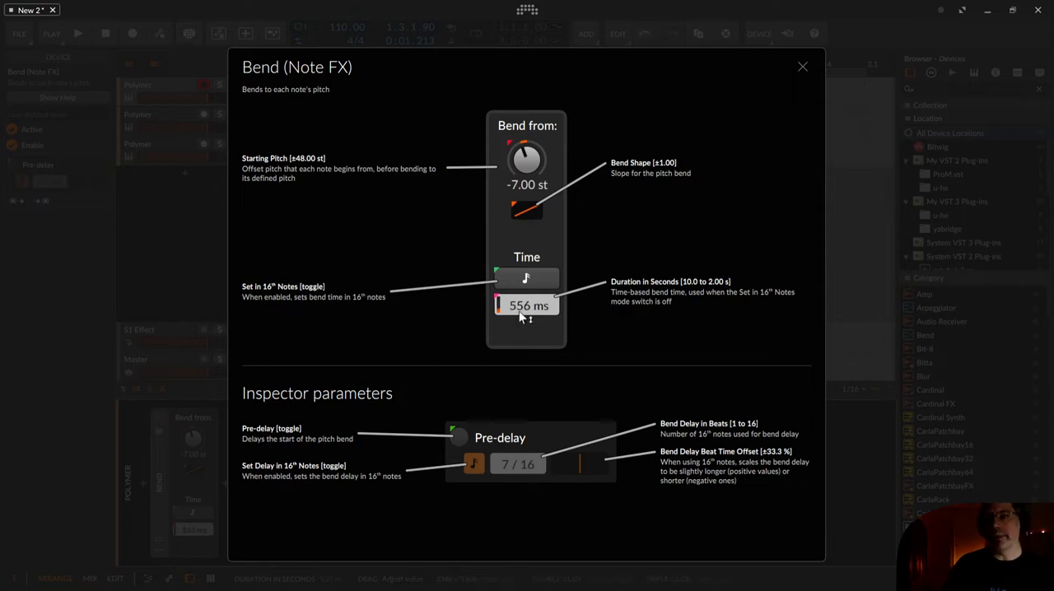
pyautogui.moveTo(526, 316); pyautogui.dragTo(525, 306)
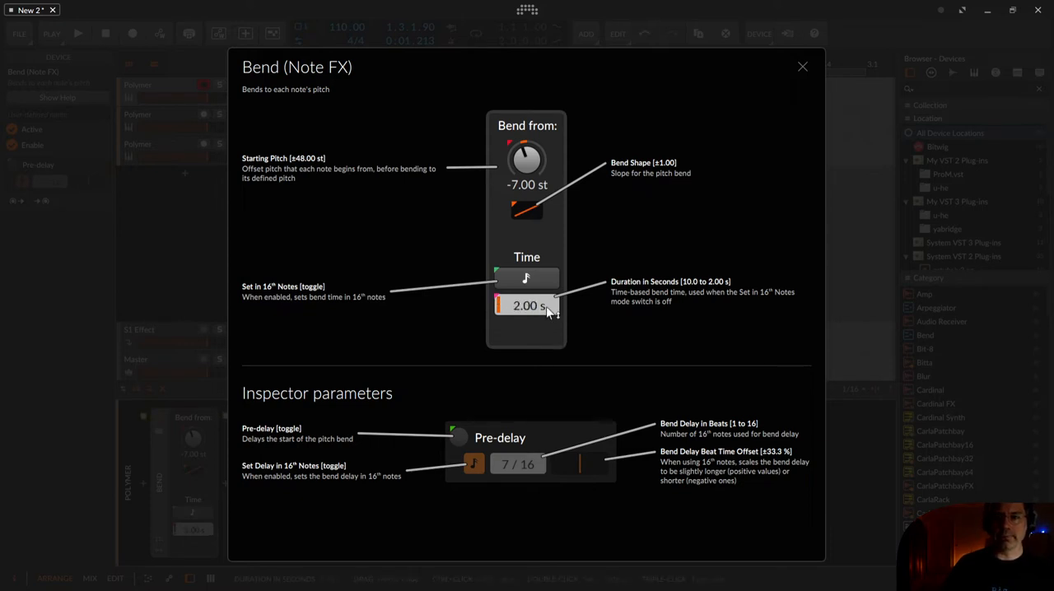
pyautogui.moveTo(543, 306); pyautogui.dragTo(526, 306)
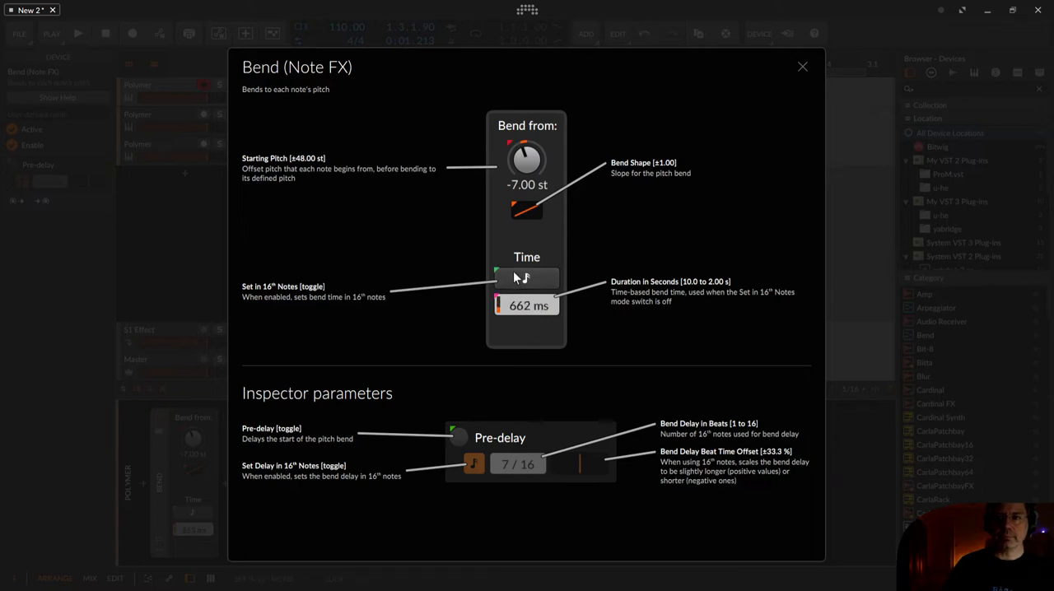
pyautogui.click(527, 278)
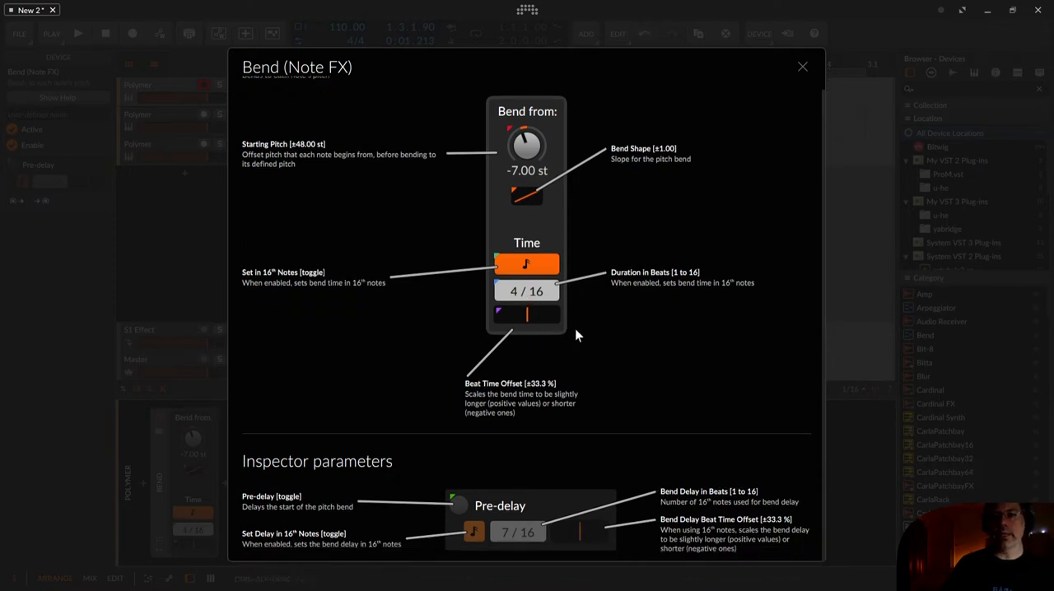
pyautogui.moveTo(500, 500)
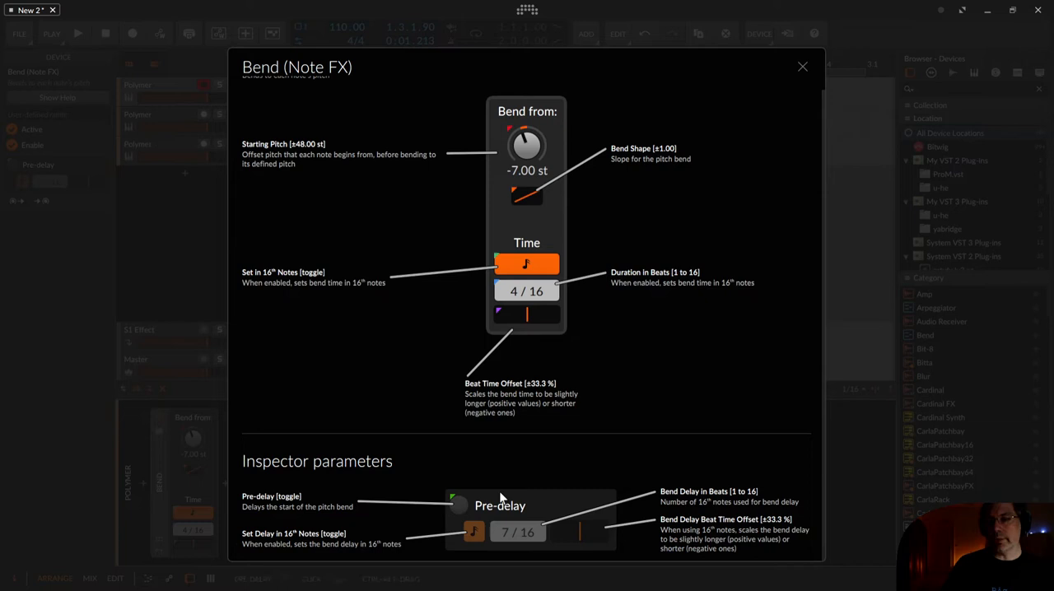
pyautogui.moveTo(450, 510)
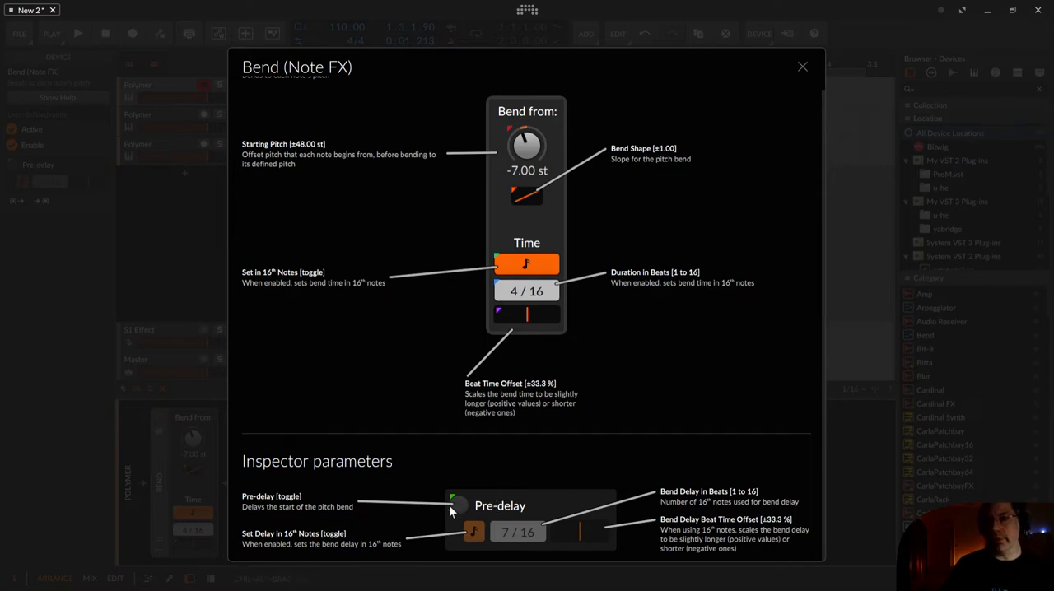
# Step: Enable Pre-delay so the pitch bend starts after a delay
pyautogui.click(458, 505)
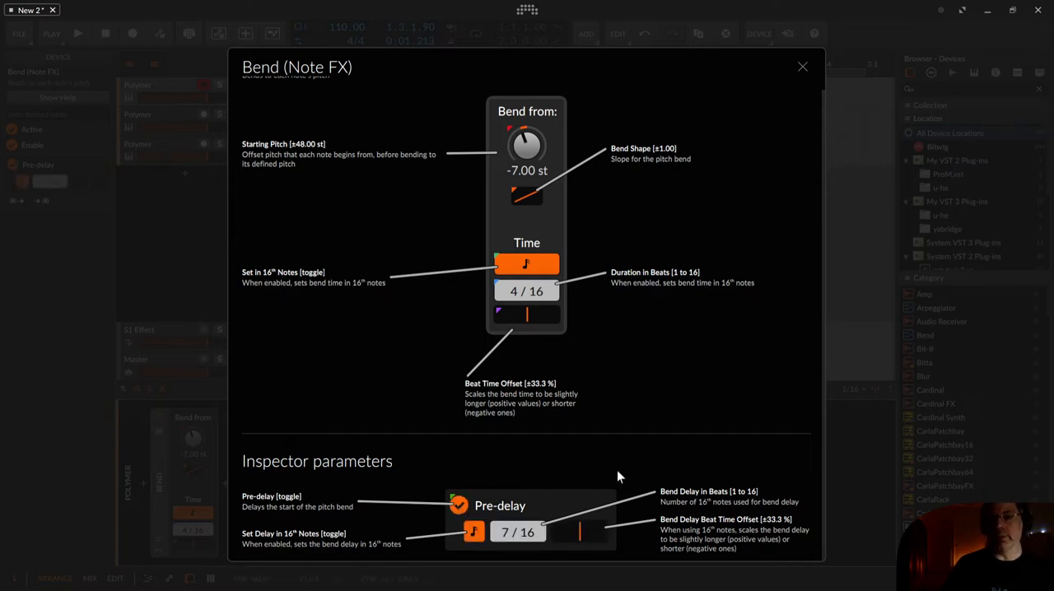
pyautogui.moveTo(667, 323)
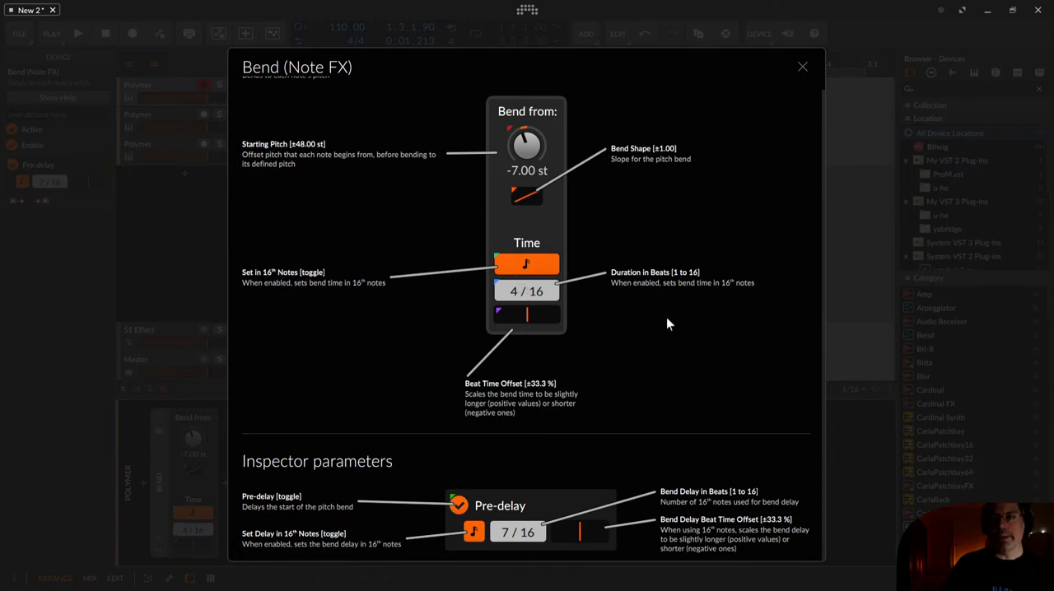
pyautogui.moveTo(642, 541)
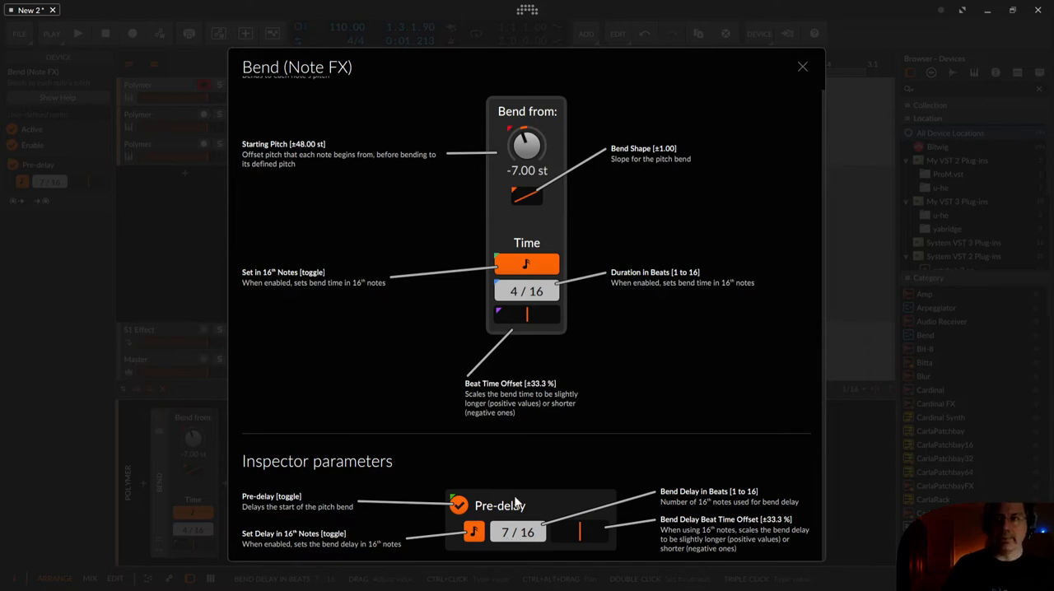
pyautogui.moveTo(547, 170)
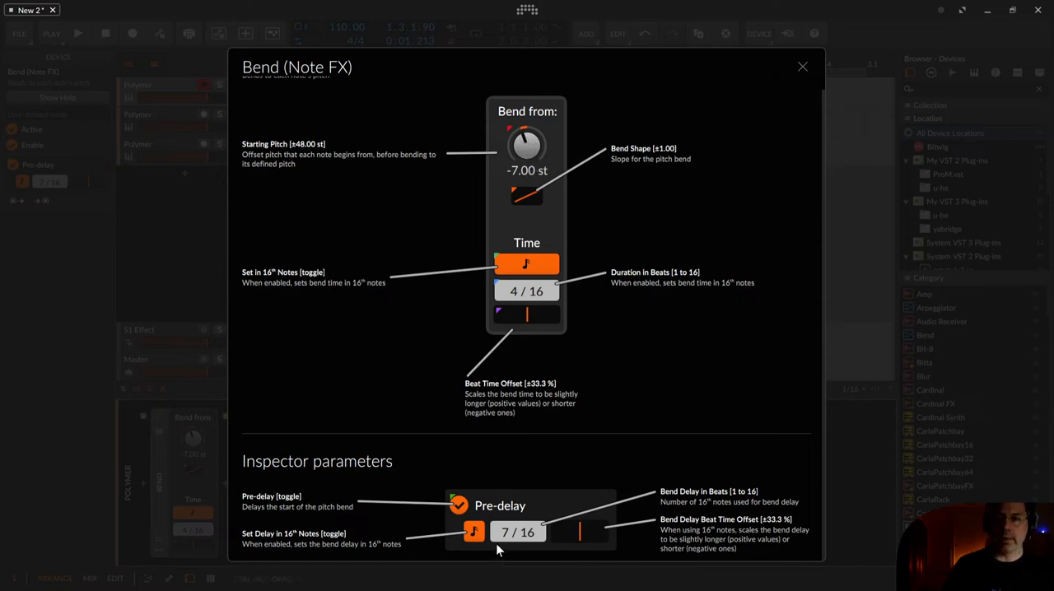
pyautogui.moveTo(517, 132)
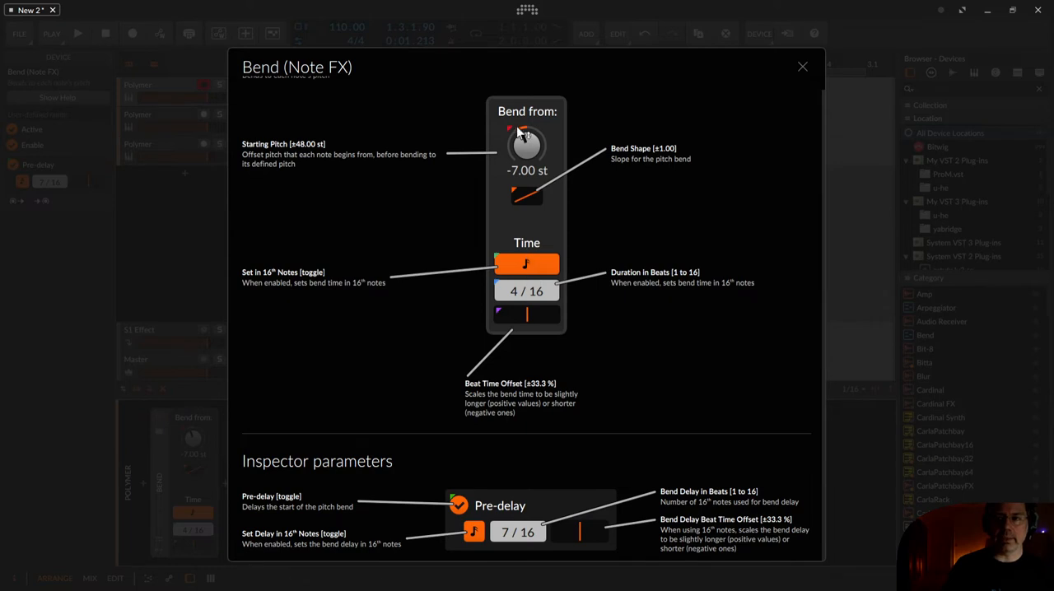
pyautogui.moveTo(518, 498)
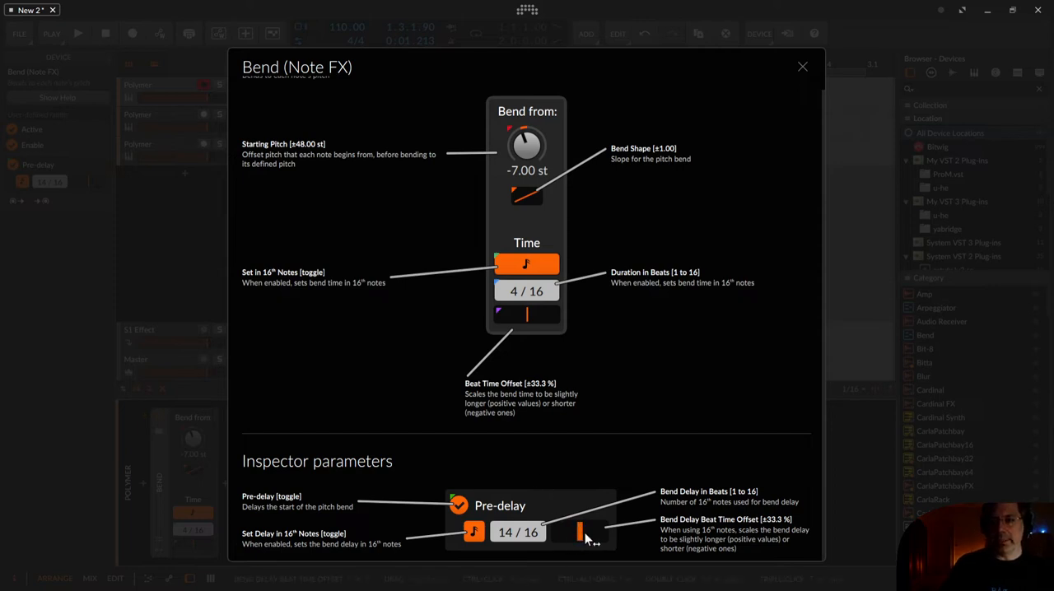
# Step: Adjust the pre-delay beat time offset longer, shorter, then fine-tune it
pyautogui.moveTo(581, 531); pyautogui.dragTo(588, 531)
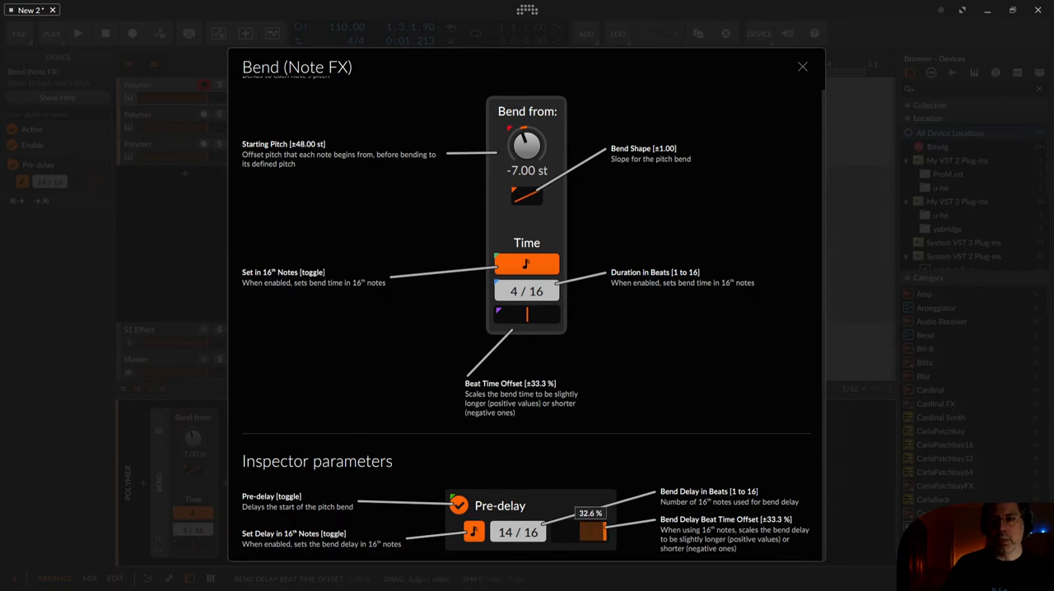
pyautogui.moveTo(590, 531); pyautogui.dragTo(566, 531)
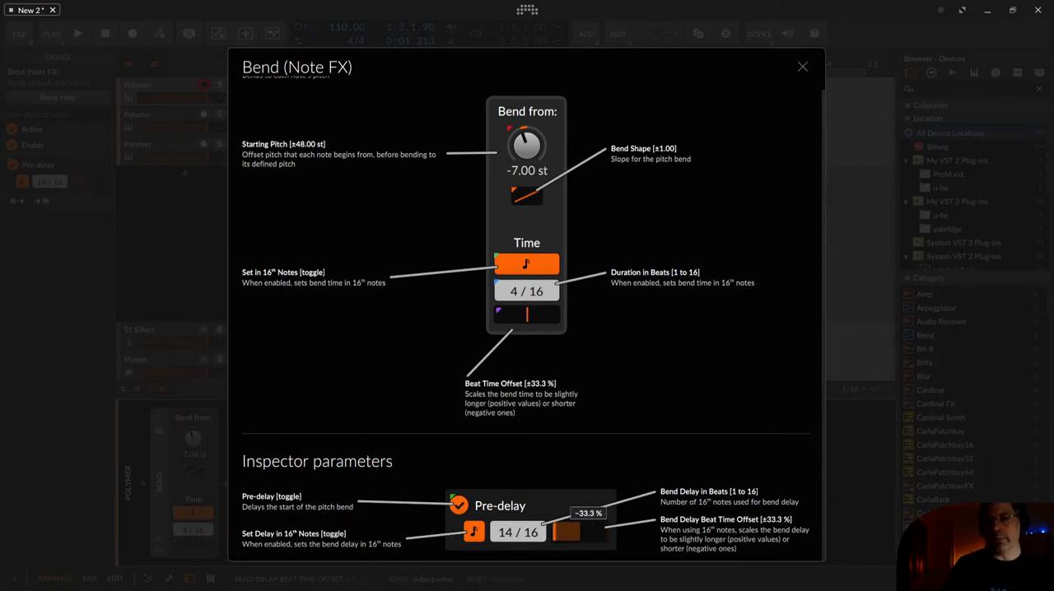
pyautogui.moveTo(576, 530); pyautogui.dragTo(568, 531)
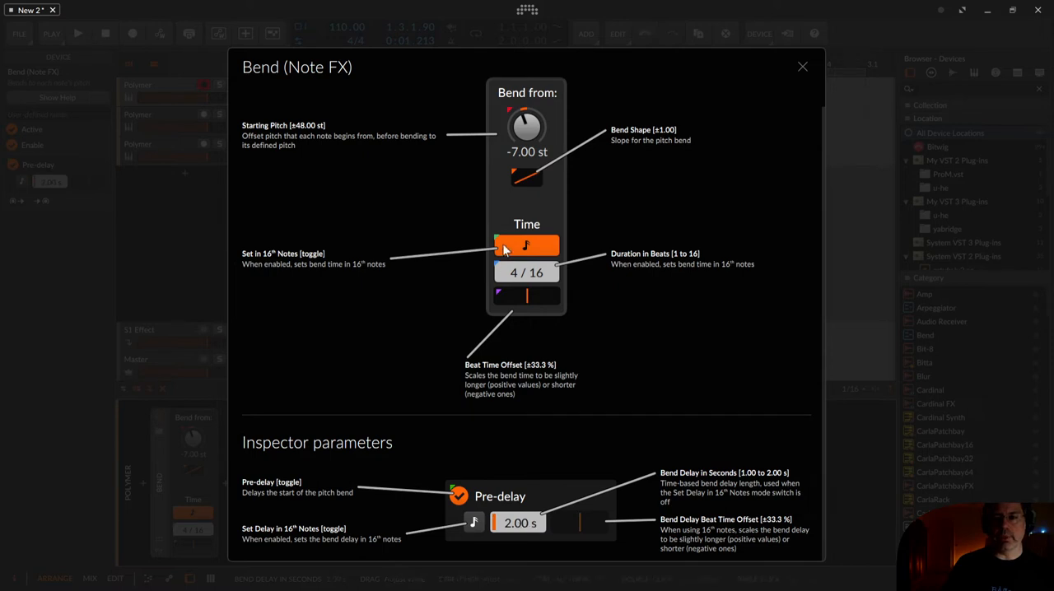
# Step: Switch the bend time to milliseconds and close the Bend help overlay
pyautogui.click(526, 245)
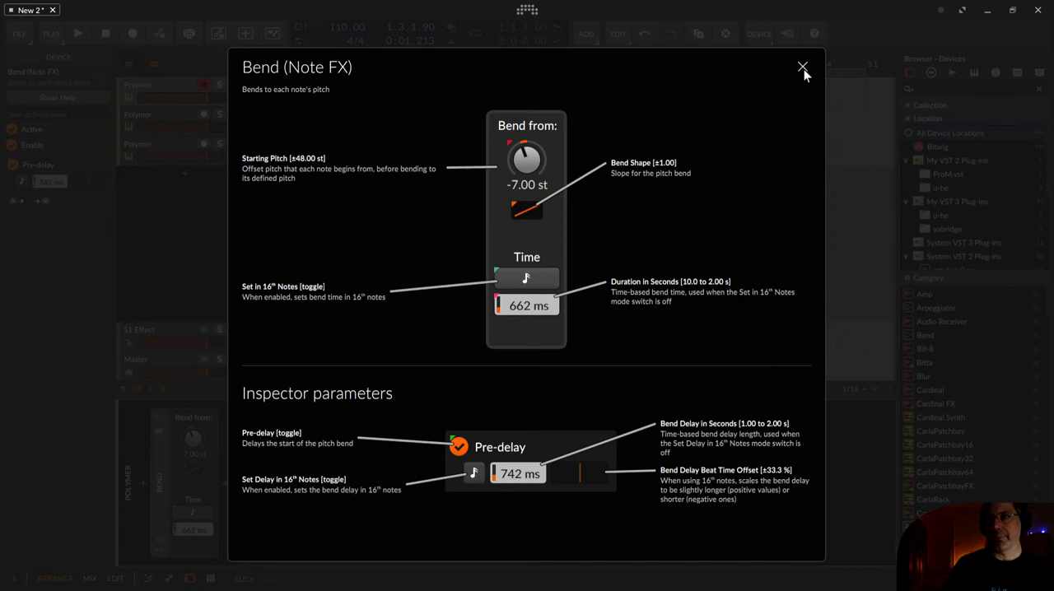
pyautogui.click(801, 66)
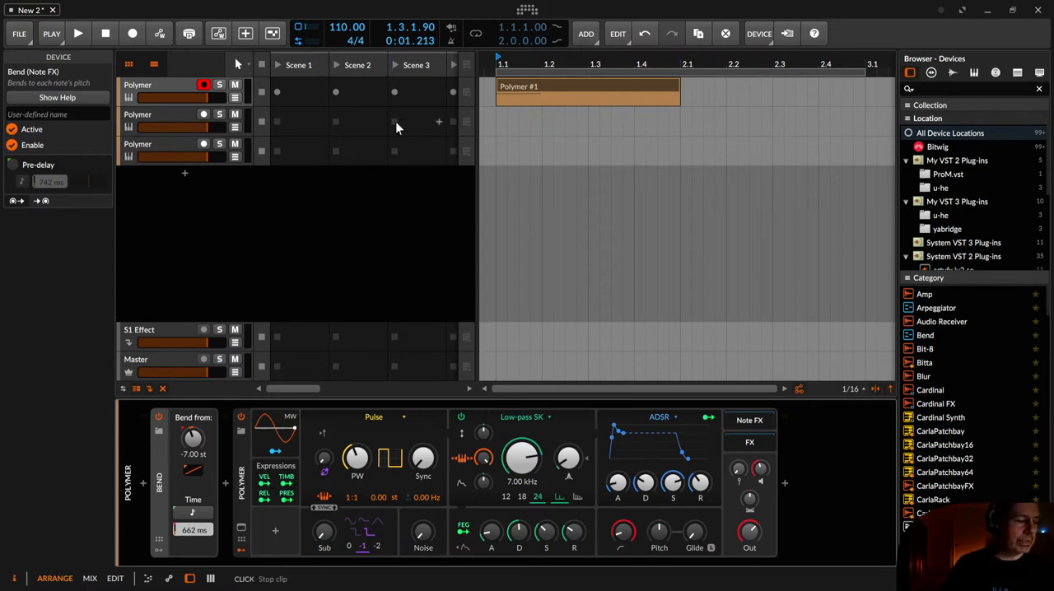
pyautogui.moveTo(549, 97)
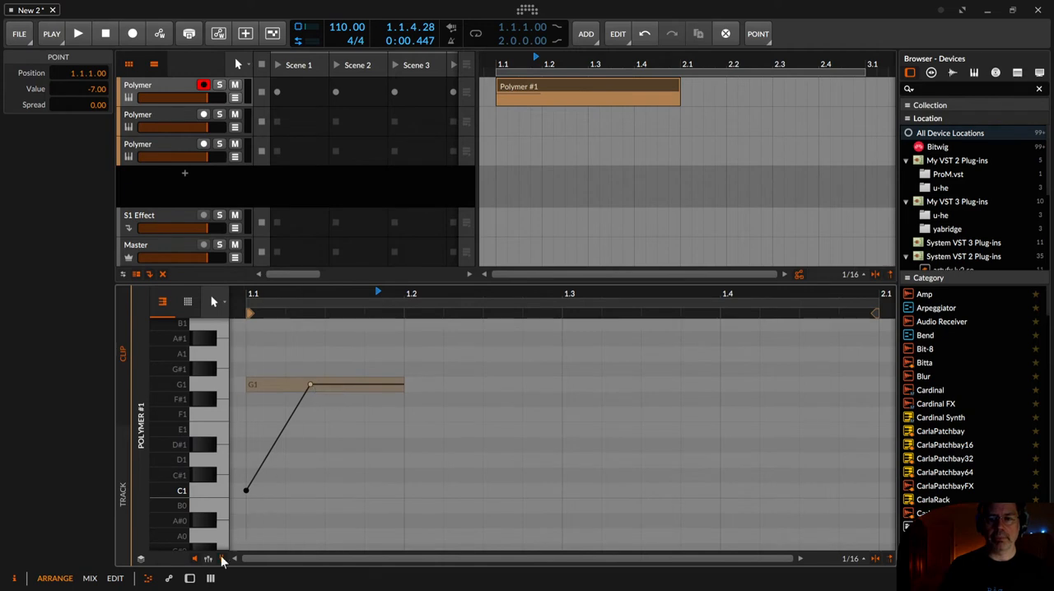
pyautogui.moveTo(208, 558)
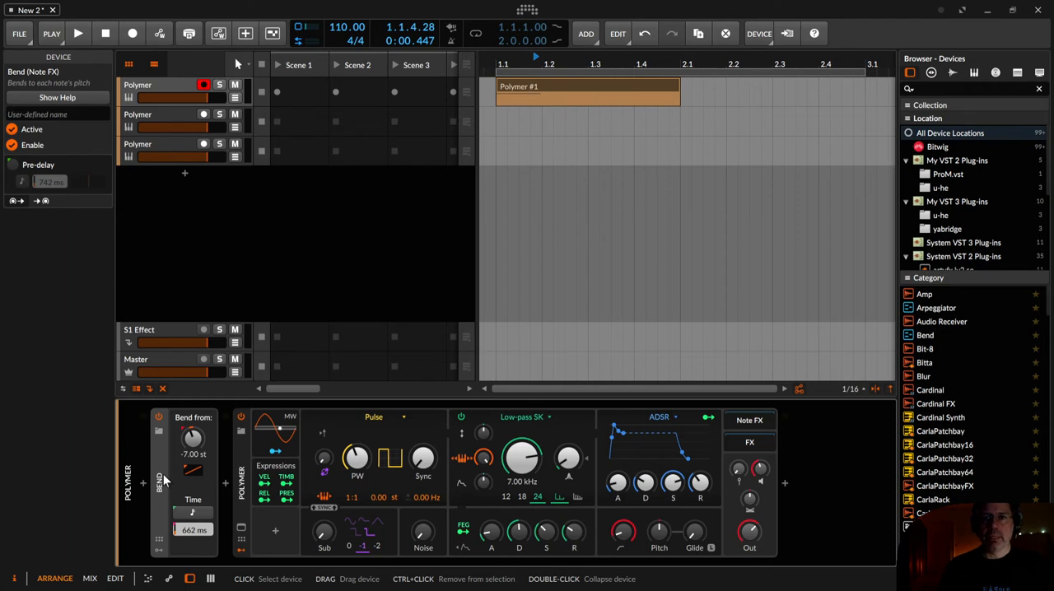
pyautogui.moveTo(151, 120)
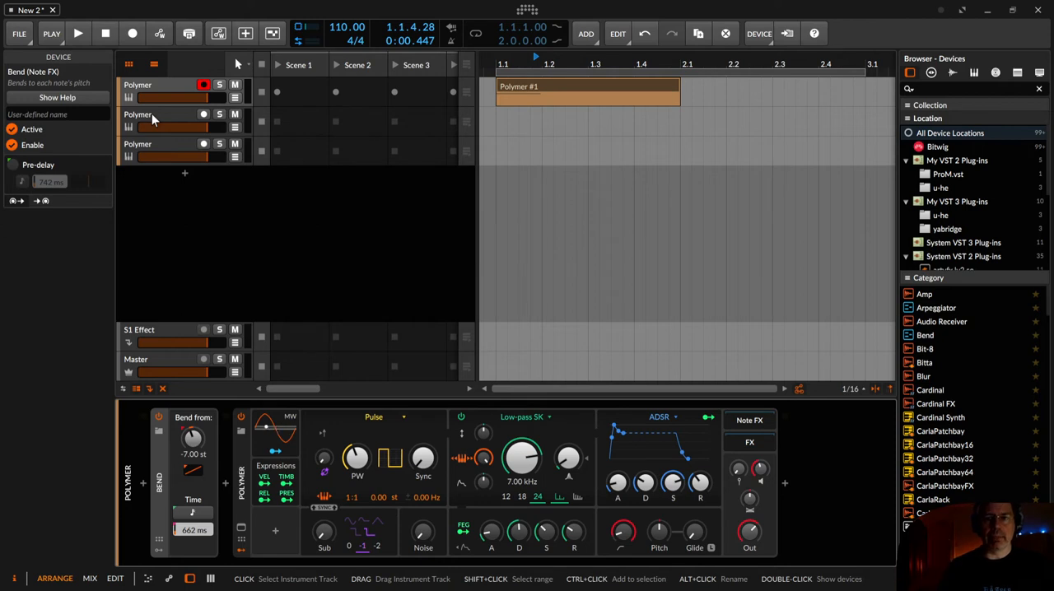
# Step: On the second Polymer track, set the 4-Stage envelope's first stage time to zero
pyautogui.click(137, 115)
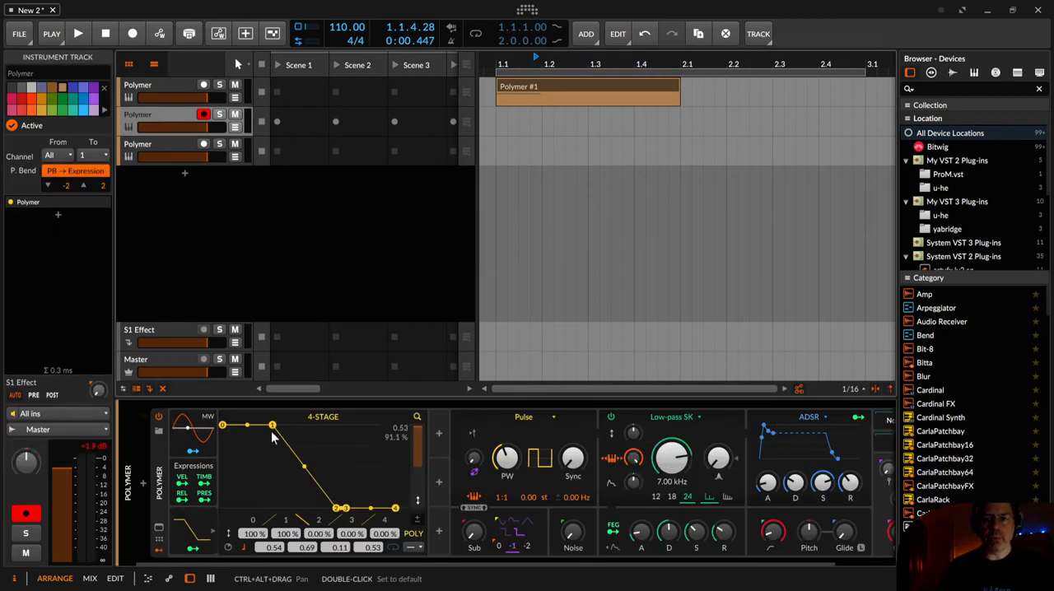
pyautogui.moveTo(271, 425); pyautogui.dragTo(257, 425)
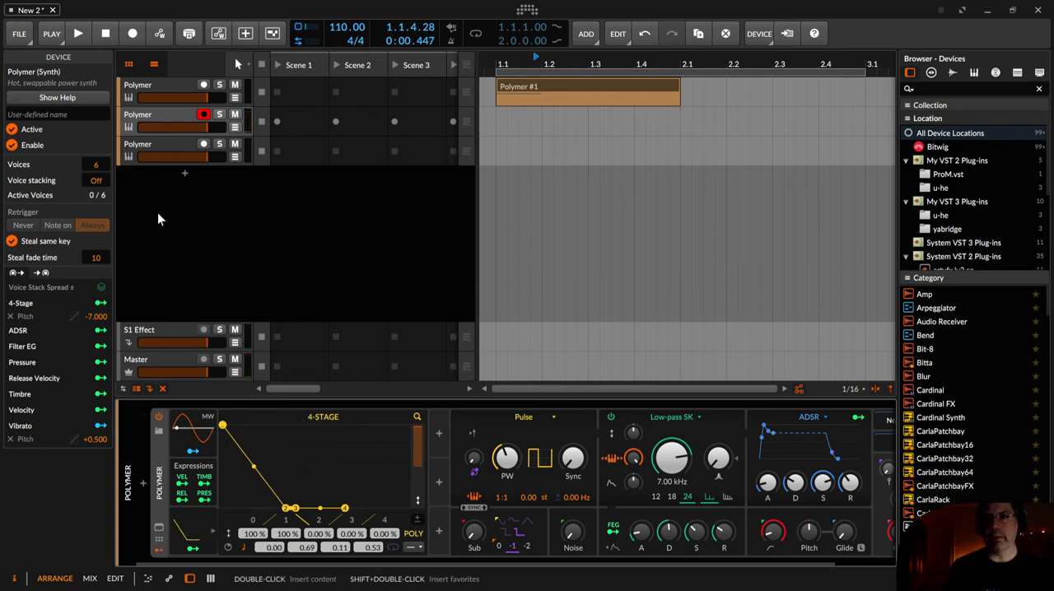
pyautogui.moveTo(155, 151)
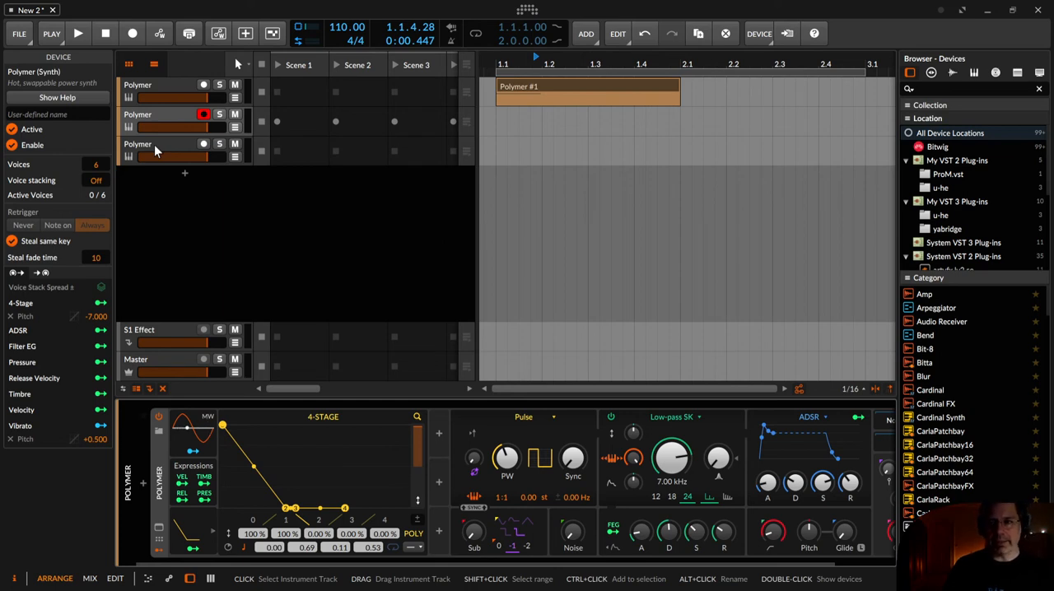
pyautogui.click(137, 144)
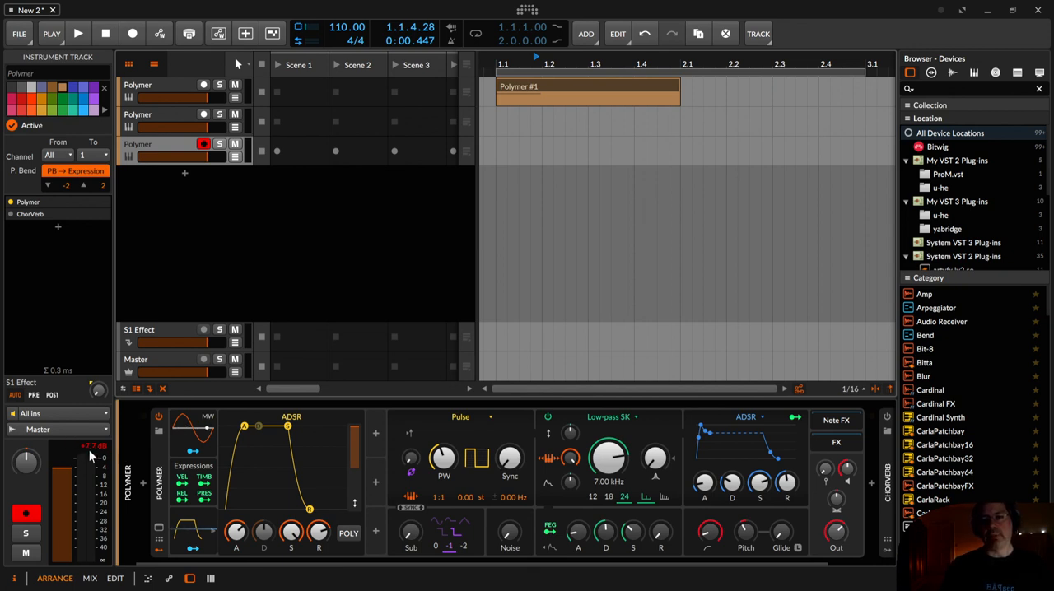
pyautogui.moveTo(93, 455)
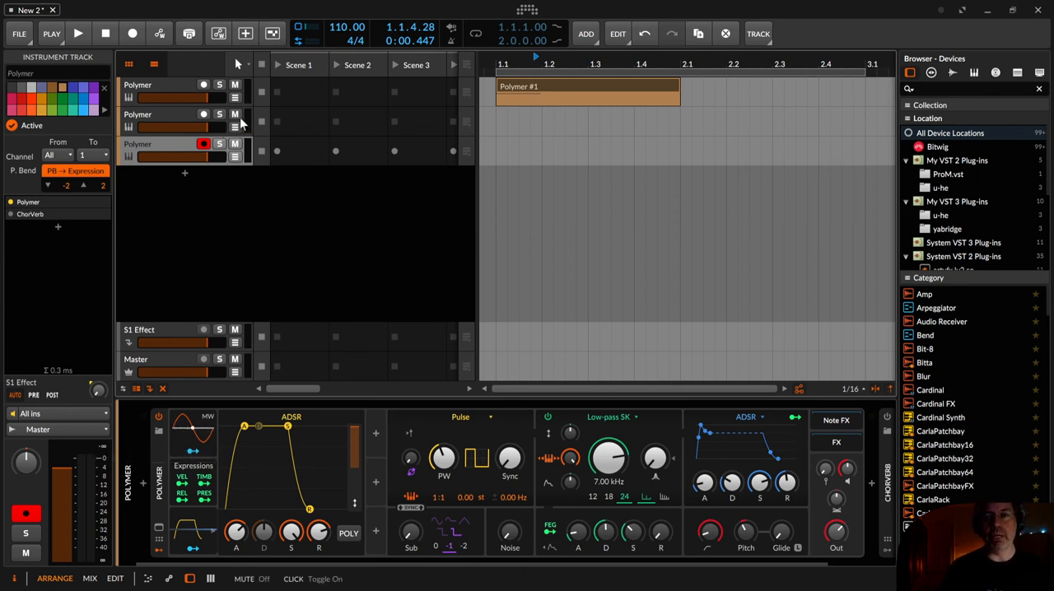
# Step: Return to the first Polymer track with its Bend effect and Polymer synth
pyautogui.click(164, 84)
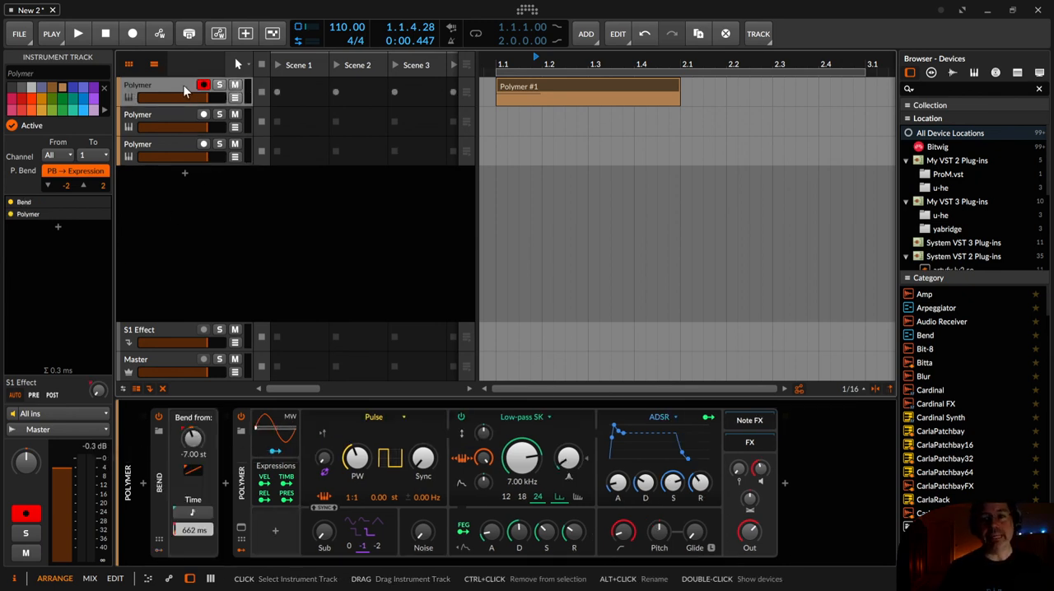